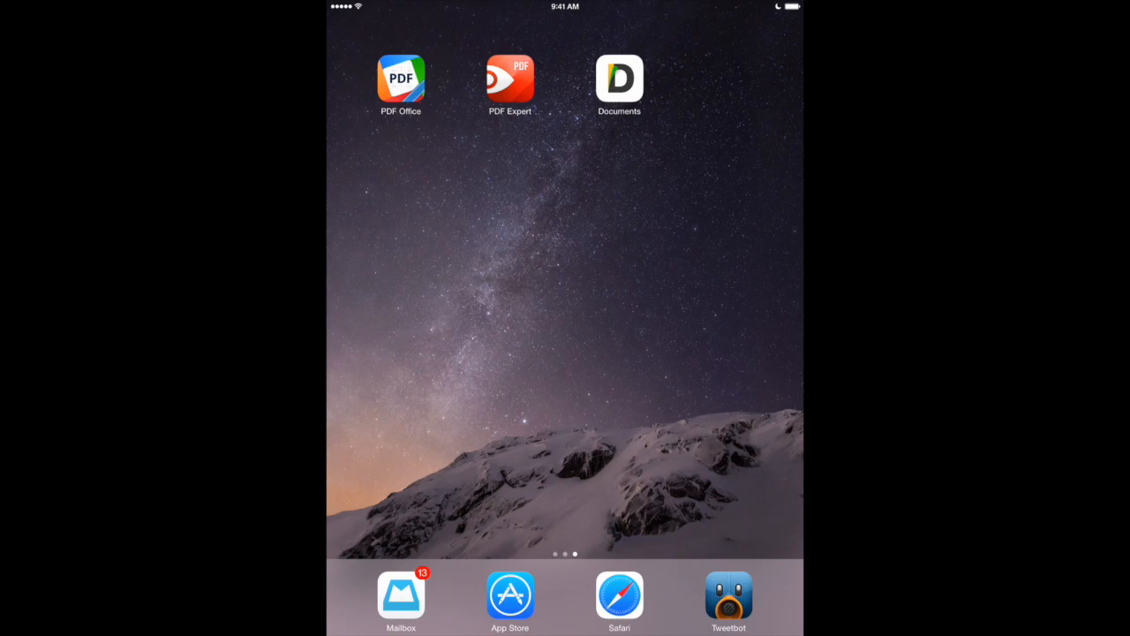
Open PDF Office to its library of Clinton River and Michigan Projection documents.
{"action": "left_click", "coordinate": [619, 80]}
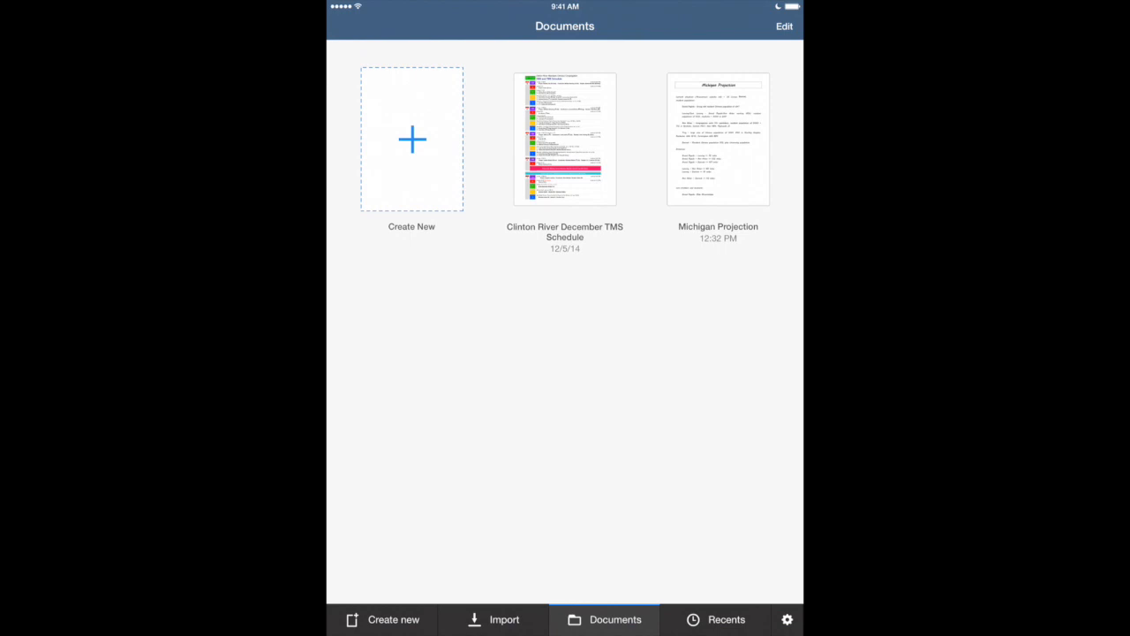
Create a Blank document, browse the Forms and View tabs, and draw a yellow stroke.
{"action": "left_click", "coordinate": [410, 139]}
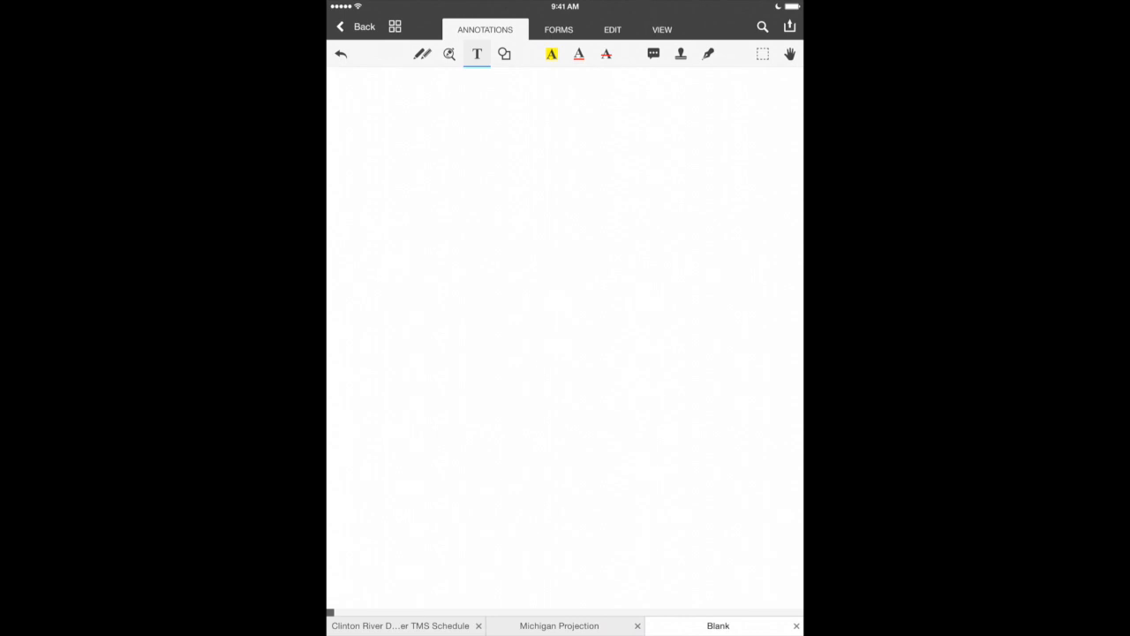
{"action": "left_click", "coordinate": [558, 29]}
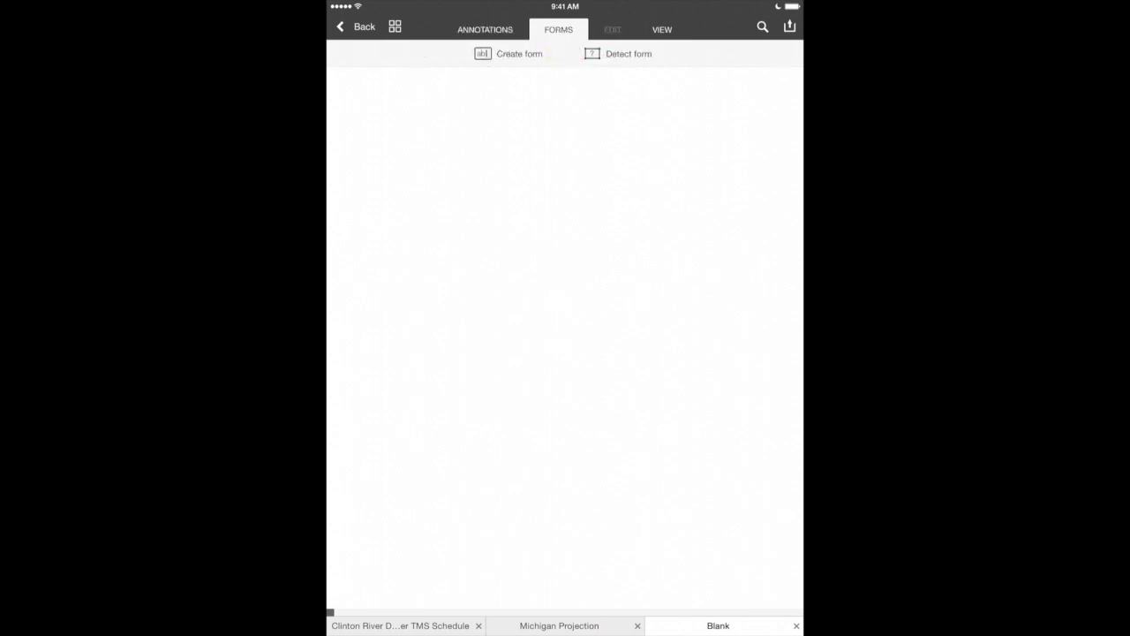
{"action": "left_click", "coordinate": [662, 29]}
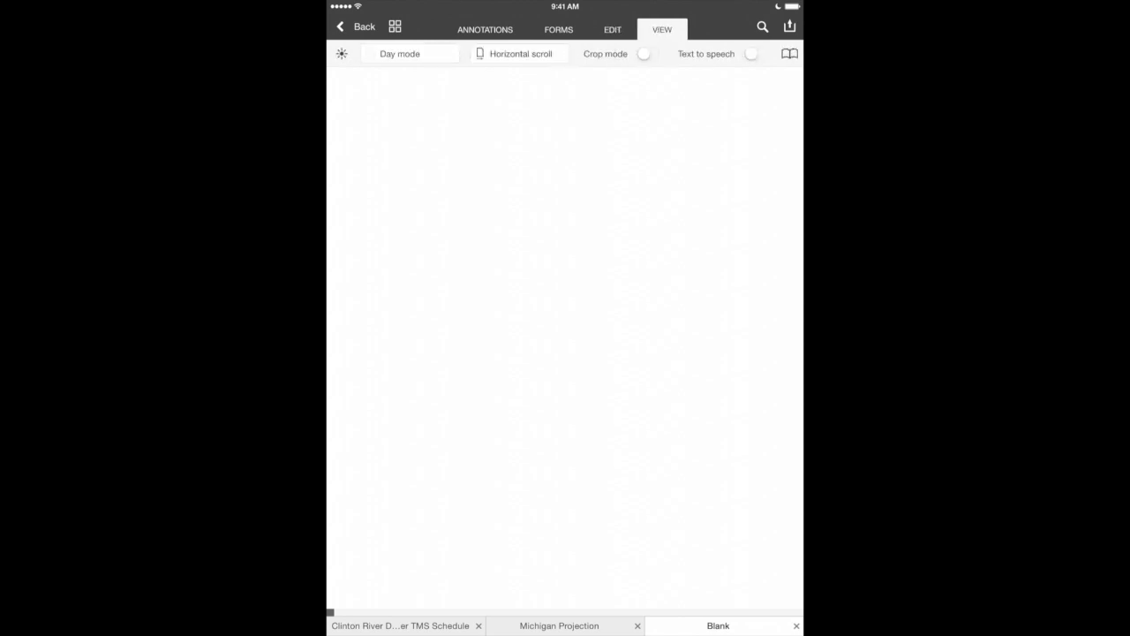
{"action": "left_click", "coordinate": [485, 30]}
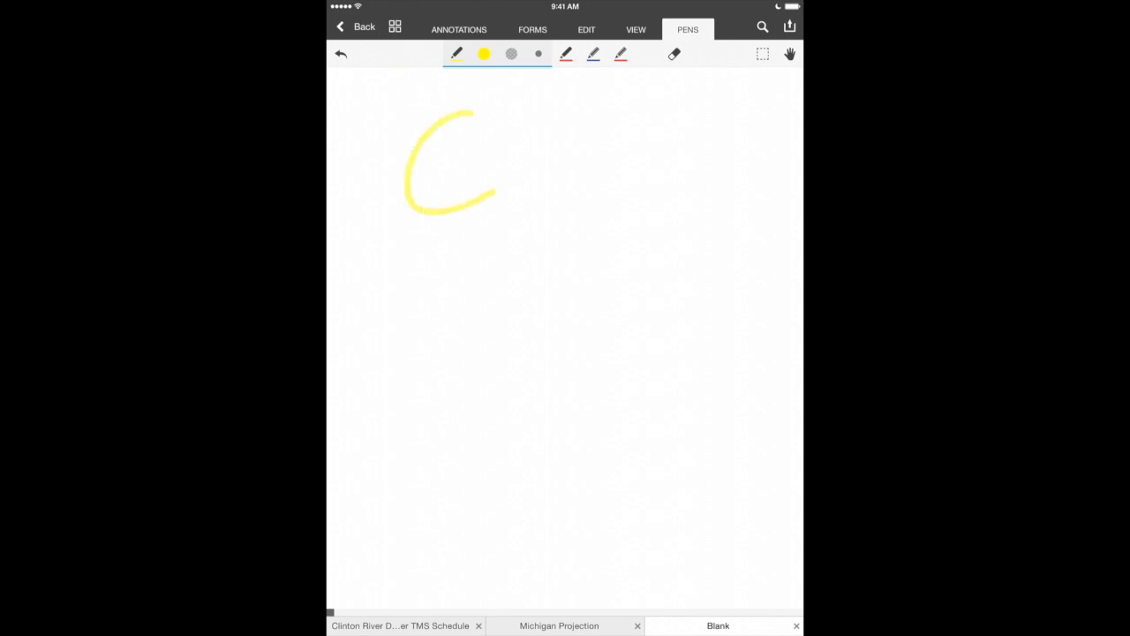
Draw a bold red pen squiggle, then erase all strokes to clear the page.
{"action": "left_click", "coordinate": [484, 54]}
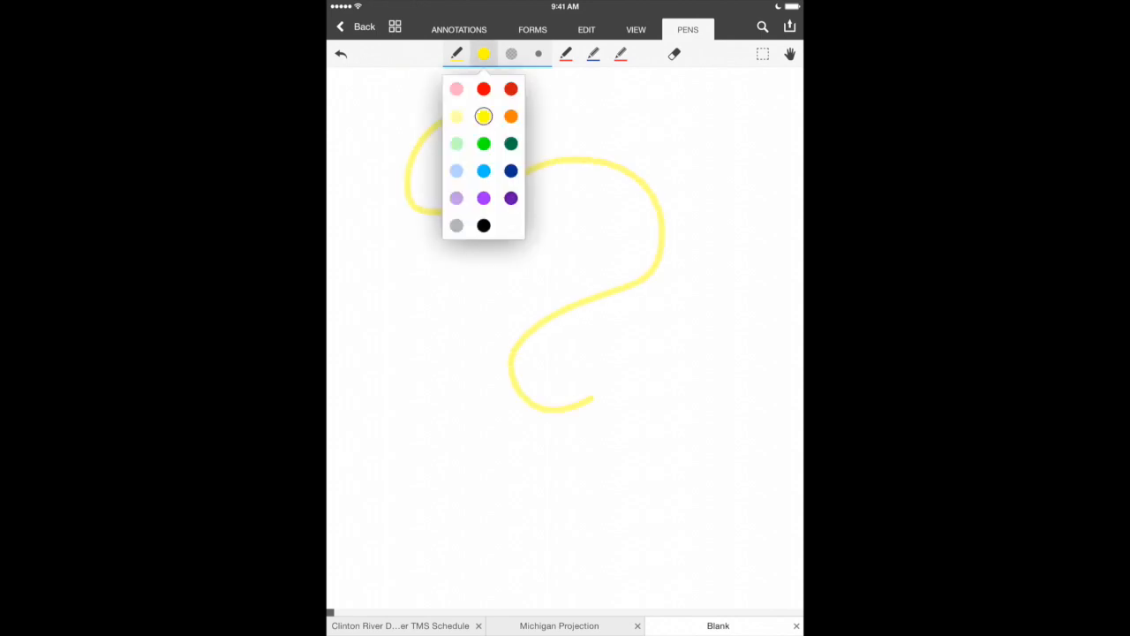
{"action": "left_click", "coordinate": [483, 89]}
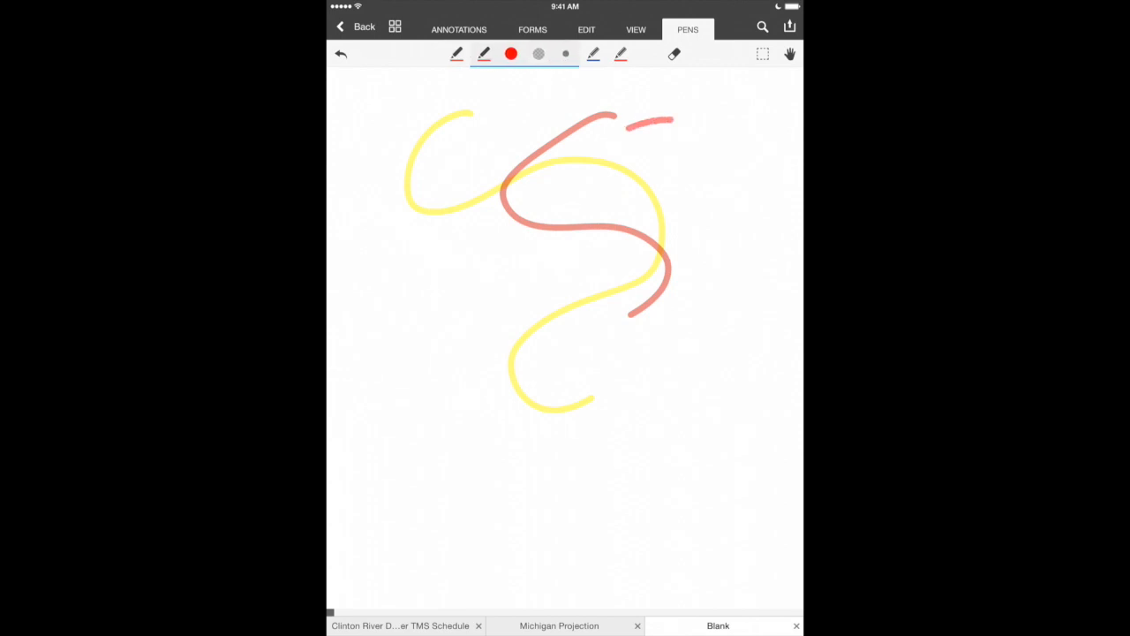
{"action": "left_click", "coordinate": [511, 54]}
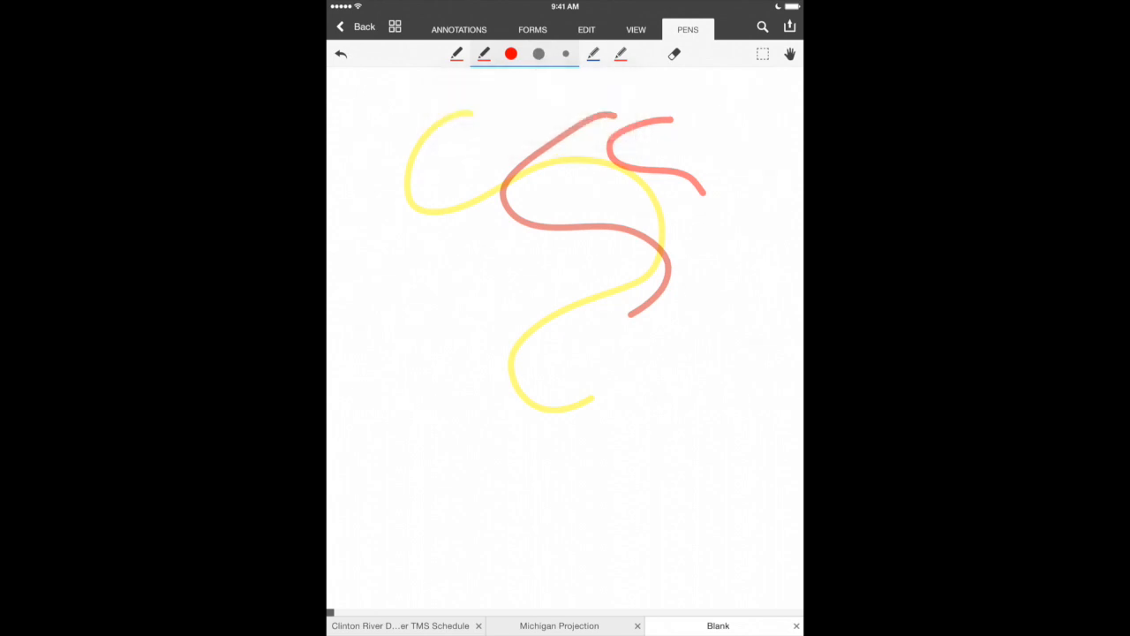
{"action": "left_click_drag", "start_coordinate": [526, 101], "coordinate": [530, 446]}
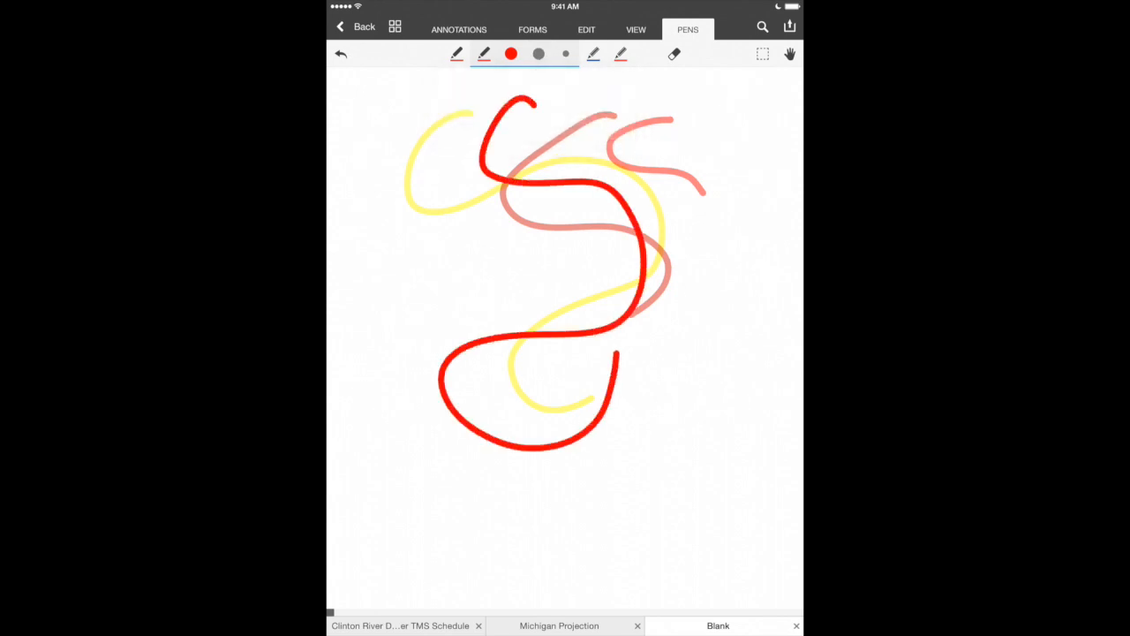
{"action": "left_click", "coordinate": [511, 54]}
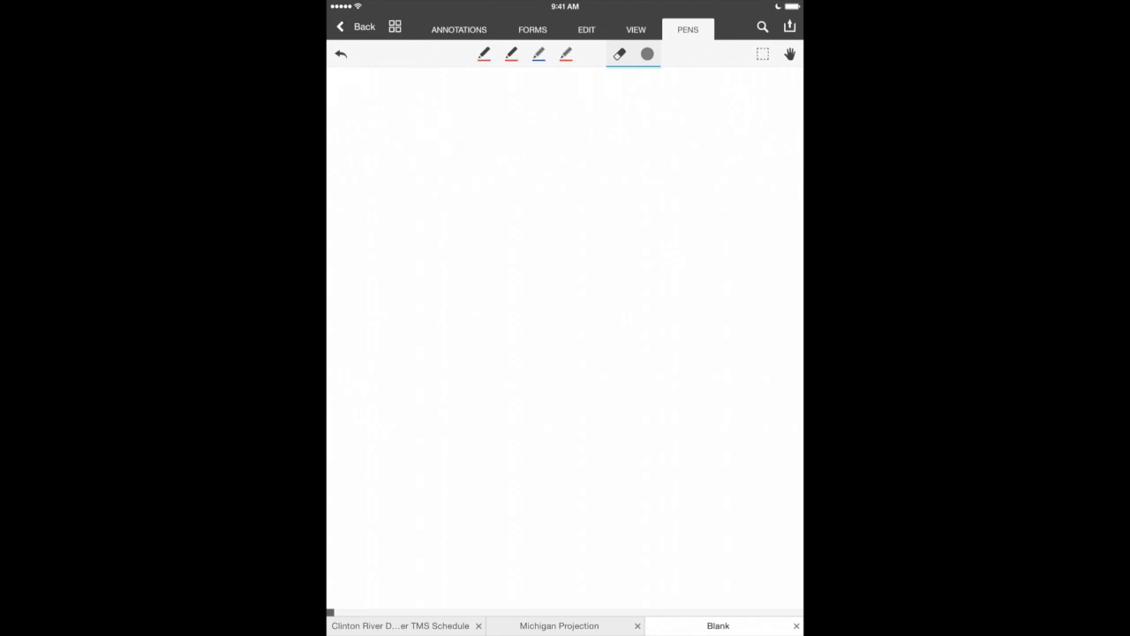
{"action": "left_click", "coordinate": [458, 29]}
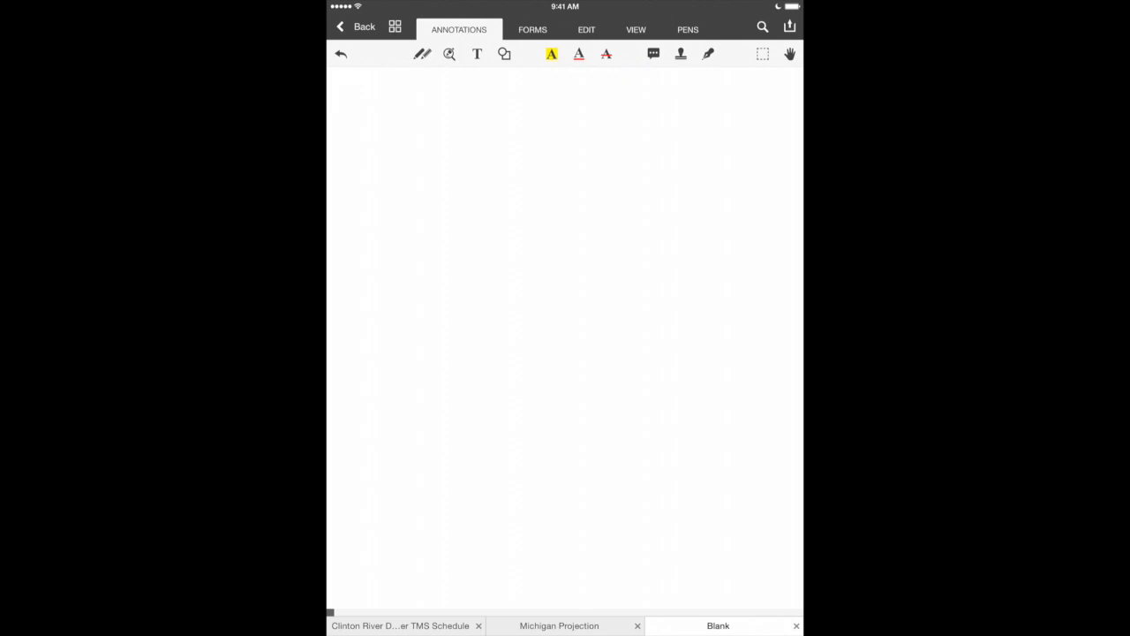
Type 'This is some text I am creating with PDF Office.' at the page top.
{"action": "left_click", "coordinate": [477, 53]}
{"action": "type", "text": "This is some te"}
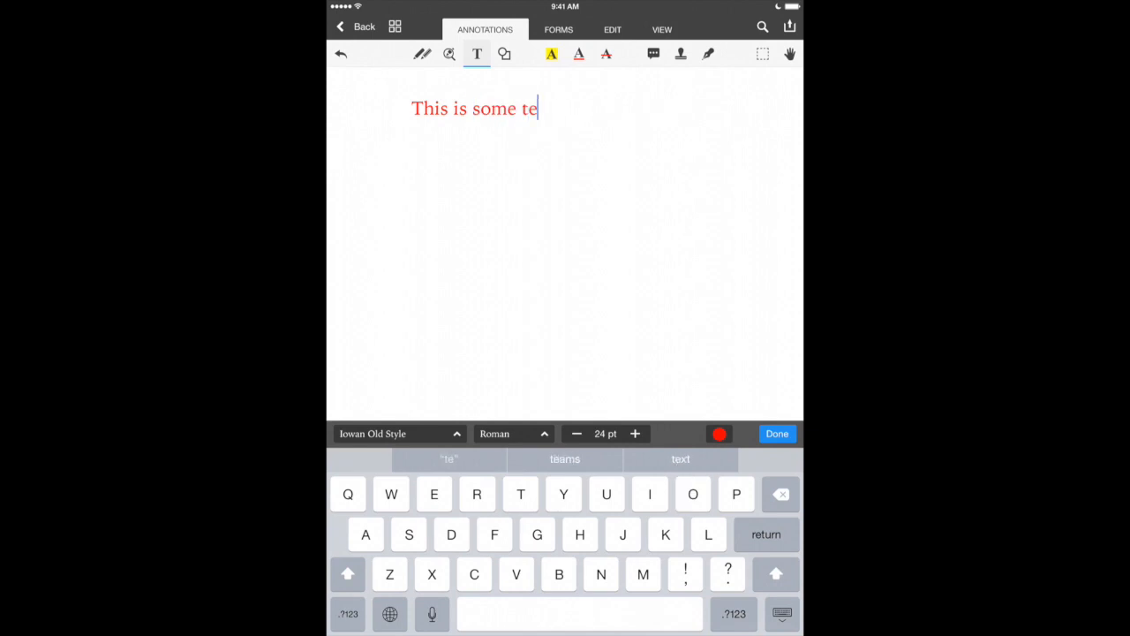
{"action": "type", "text": "xt I am creating with PDF Office"}
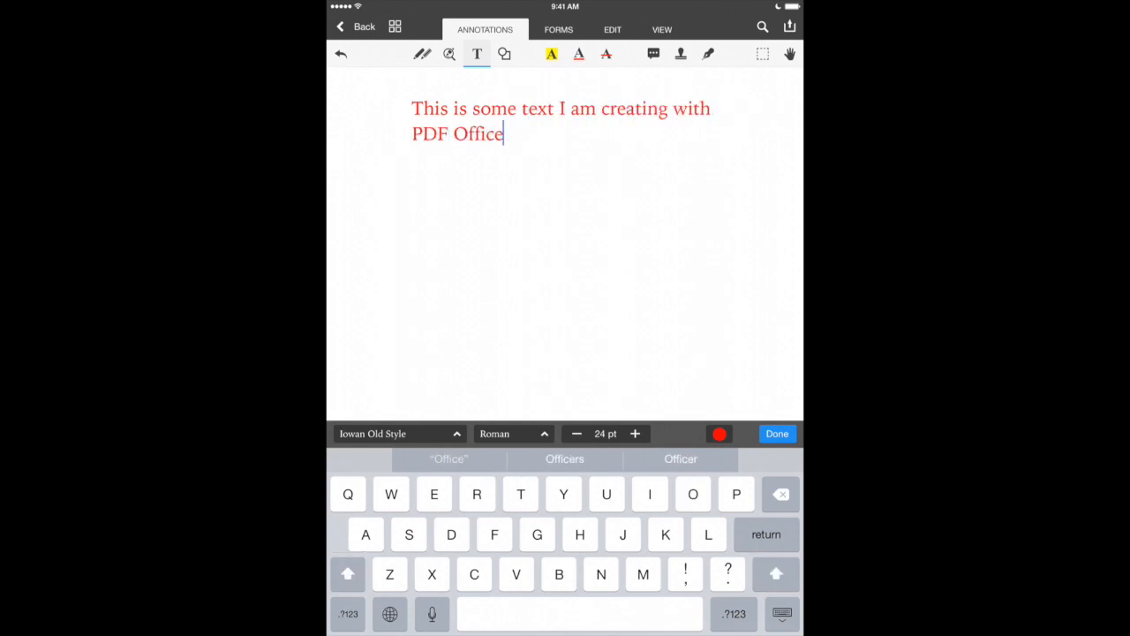
{"action": "type", "text": "."}
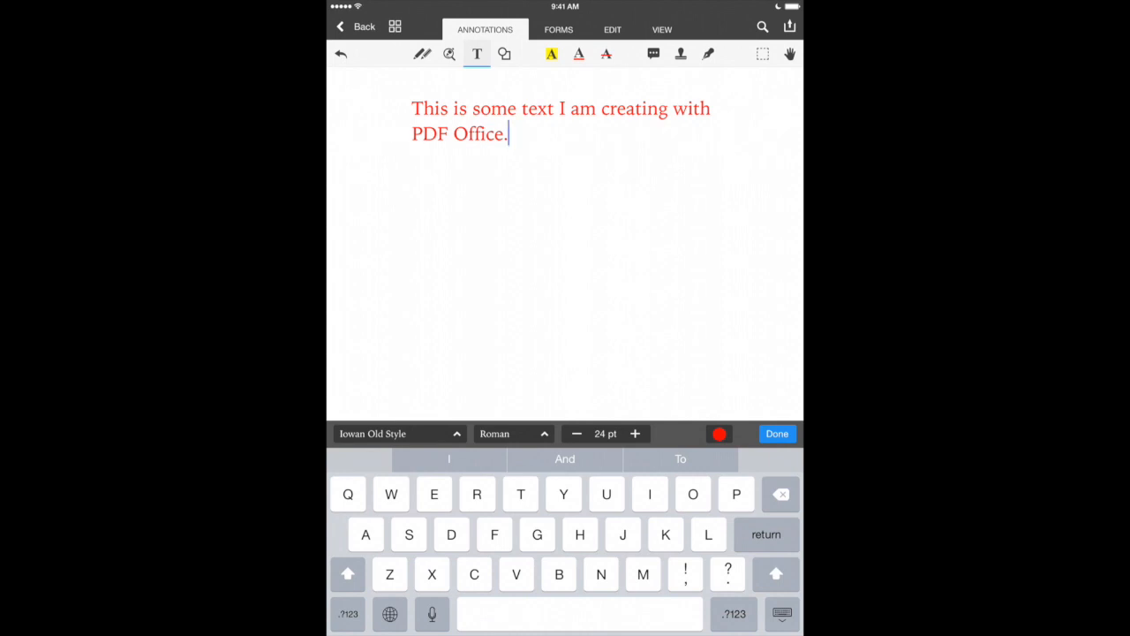
{"action": "left_click", "coordinate": [450, 108]}
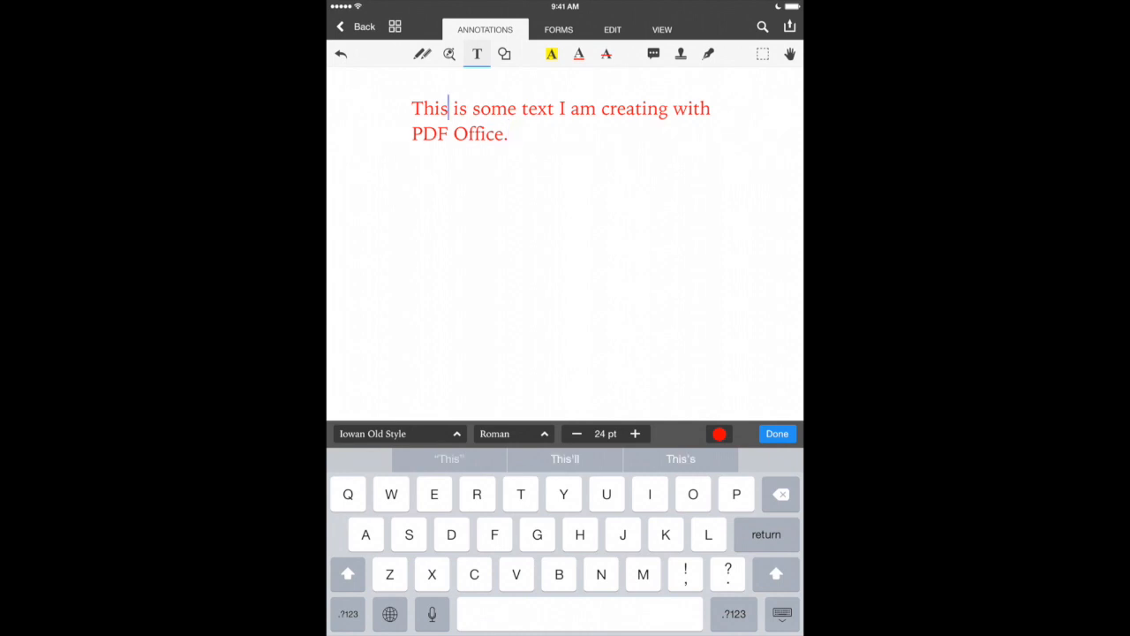
{"action": "double_click", "coordinate": [561, 108]}
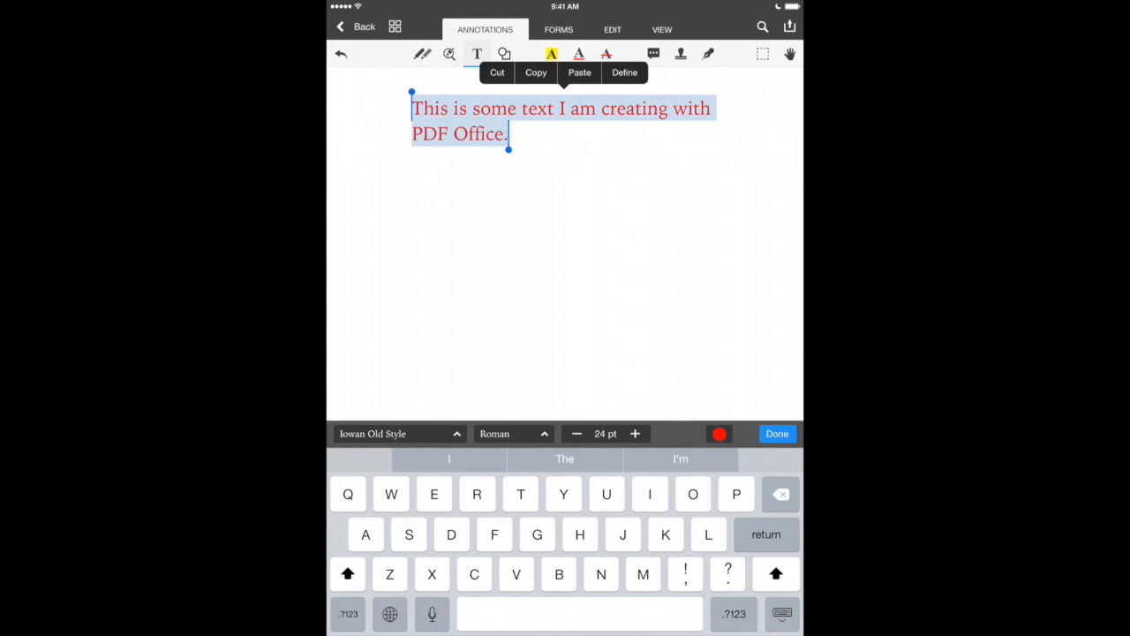
Format the sentence as 20 pt Helvetica Regular in purple.
{"action": "left_click", "coordinate": [576, 434]}
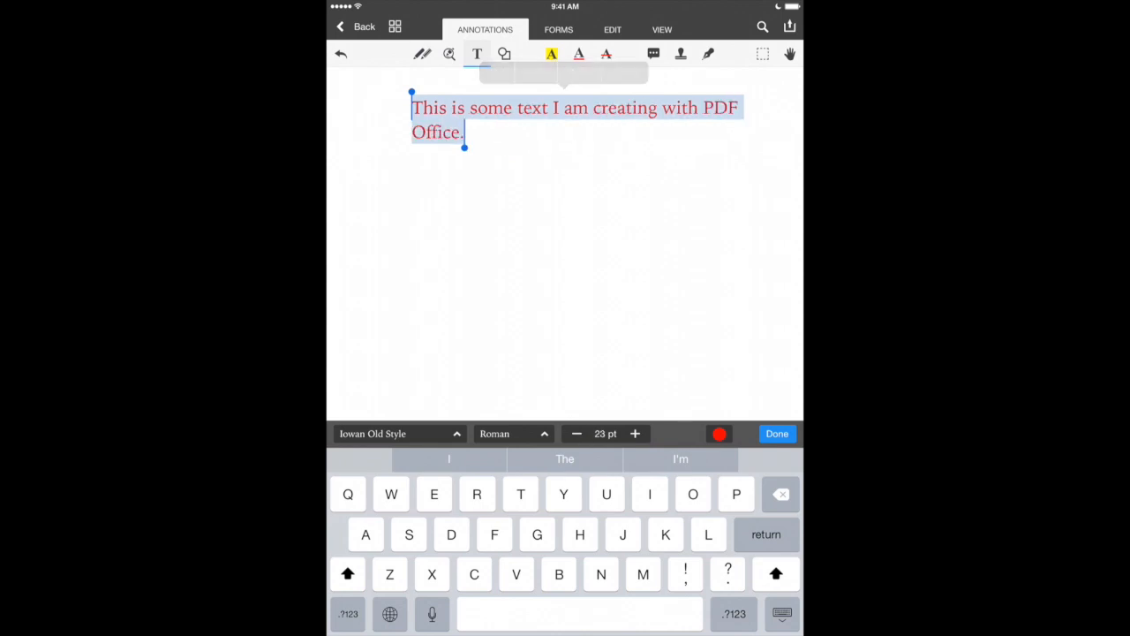
{"action": "left_click", "coordinate": [576, 434]}
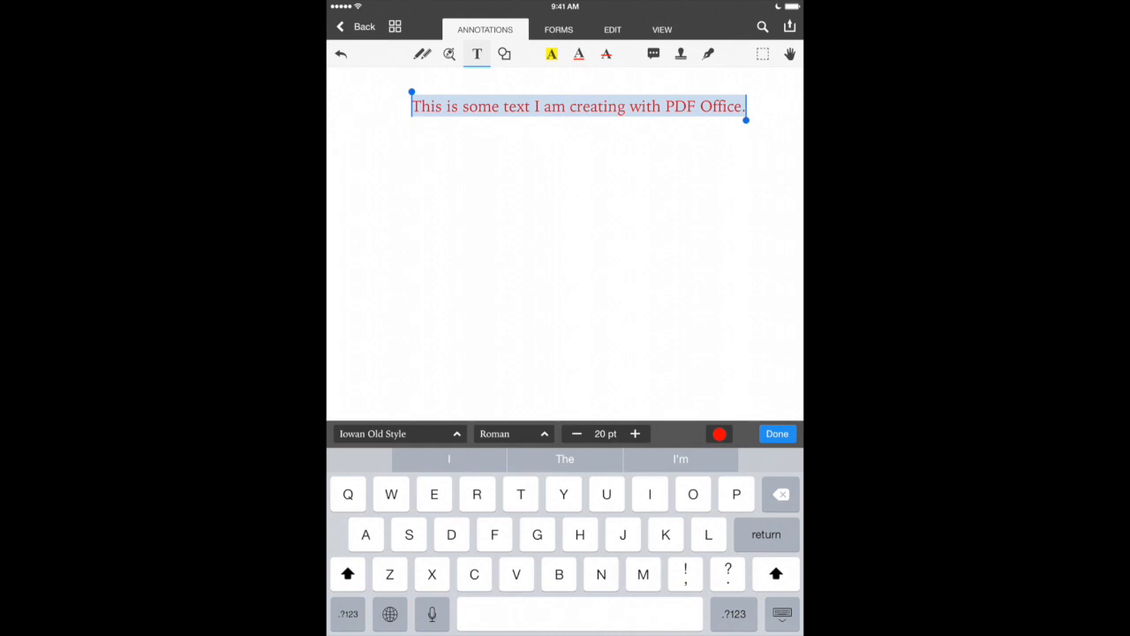
{"action": "left_click", "coordinate": [393, 434]}
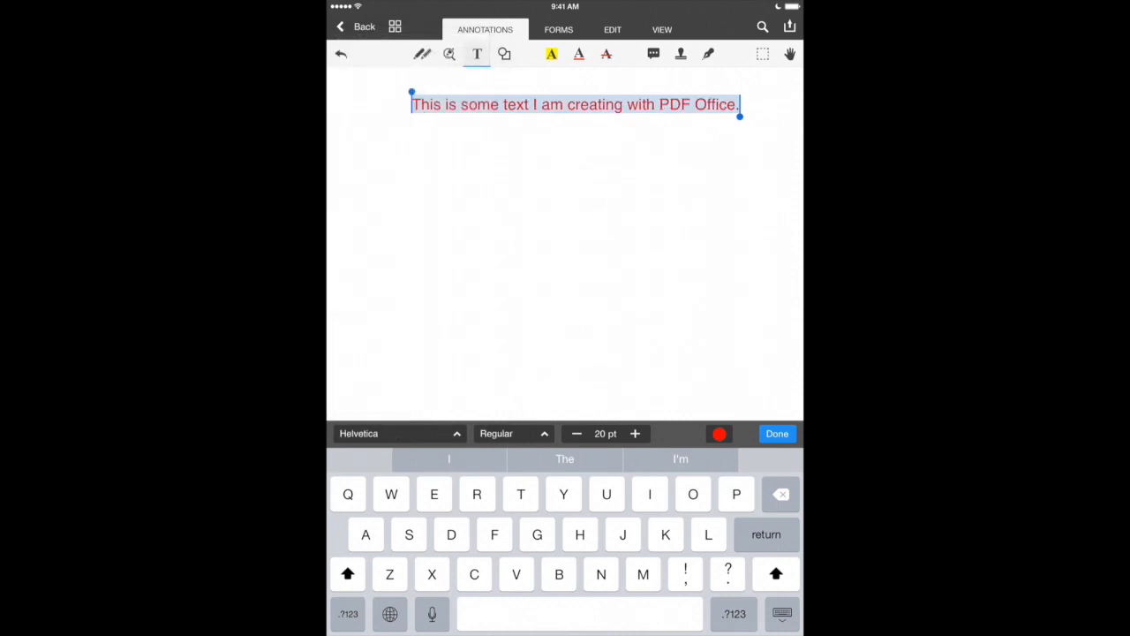
{"action": "left_click", "coordinate": [512, 434]}
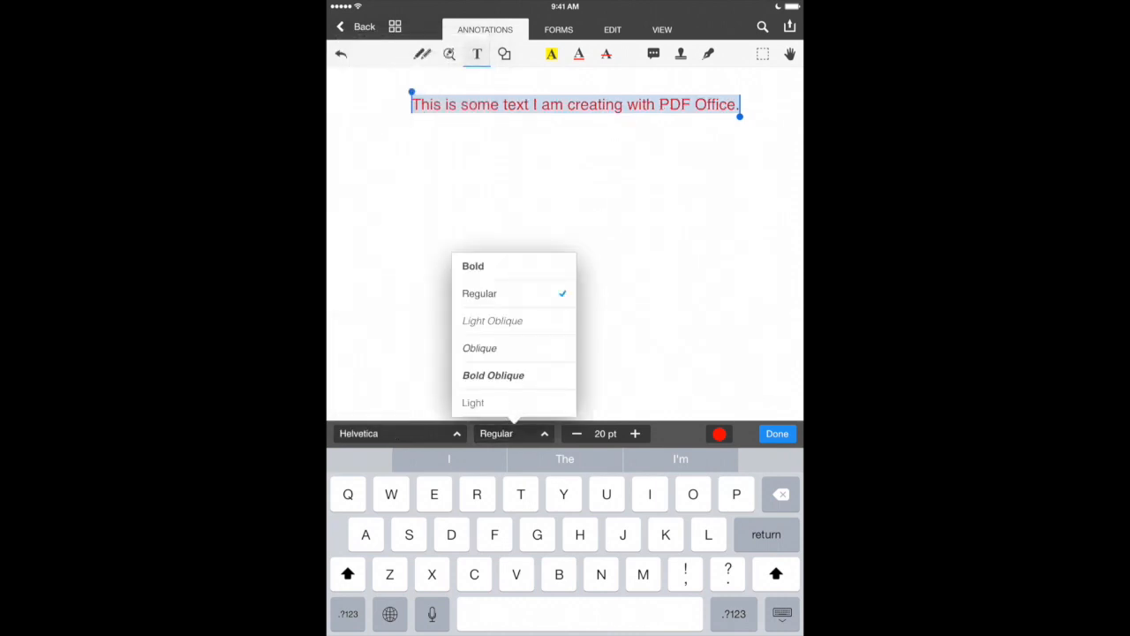
{"action": "left_click", "coordinate": [494, 375]}
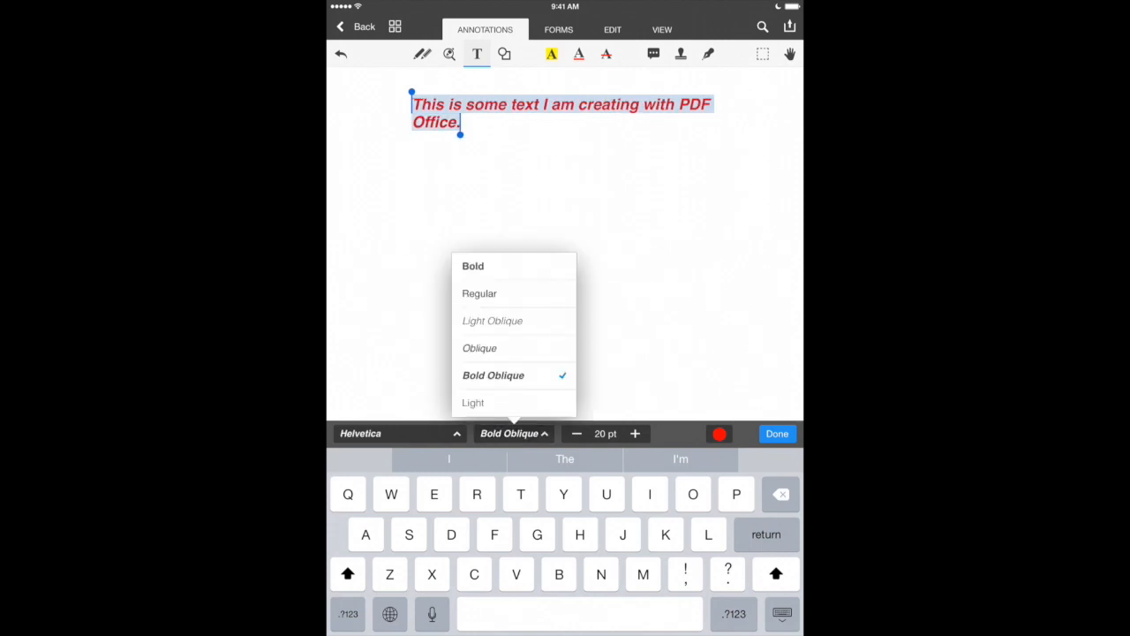
{"action": "left_click", "coordinate": [479, 293]}
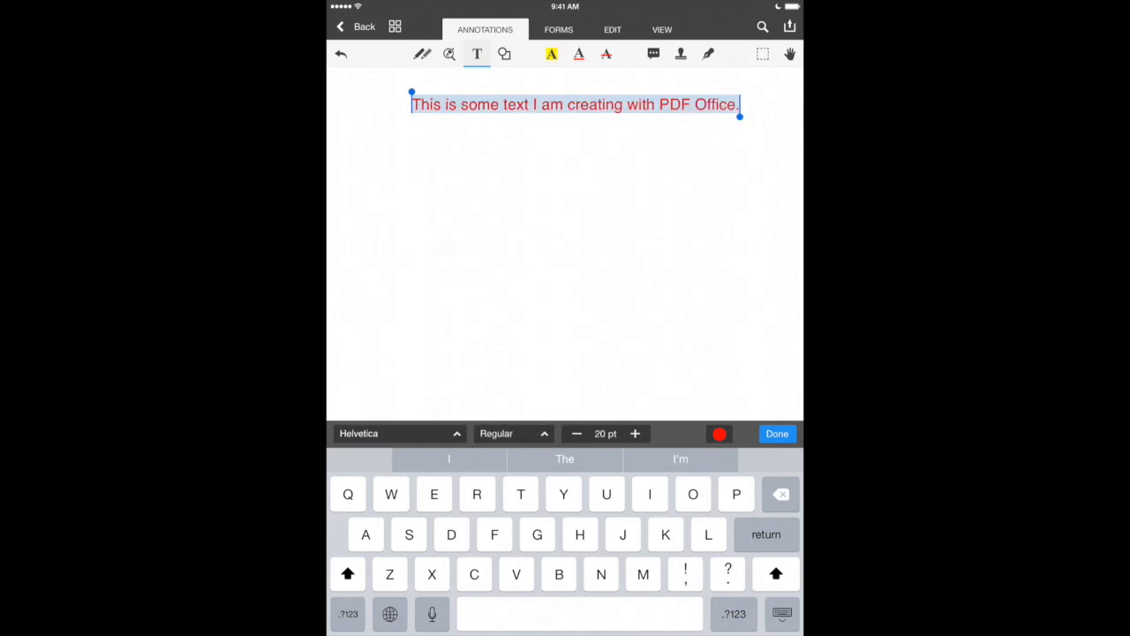
{"action": "left_click", "coordinate": [719, 434]}
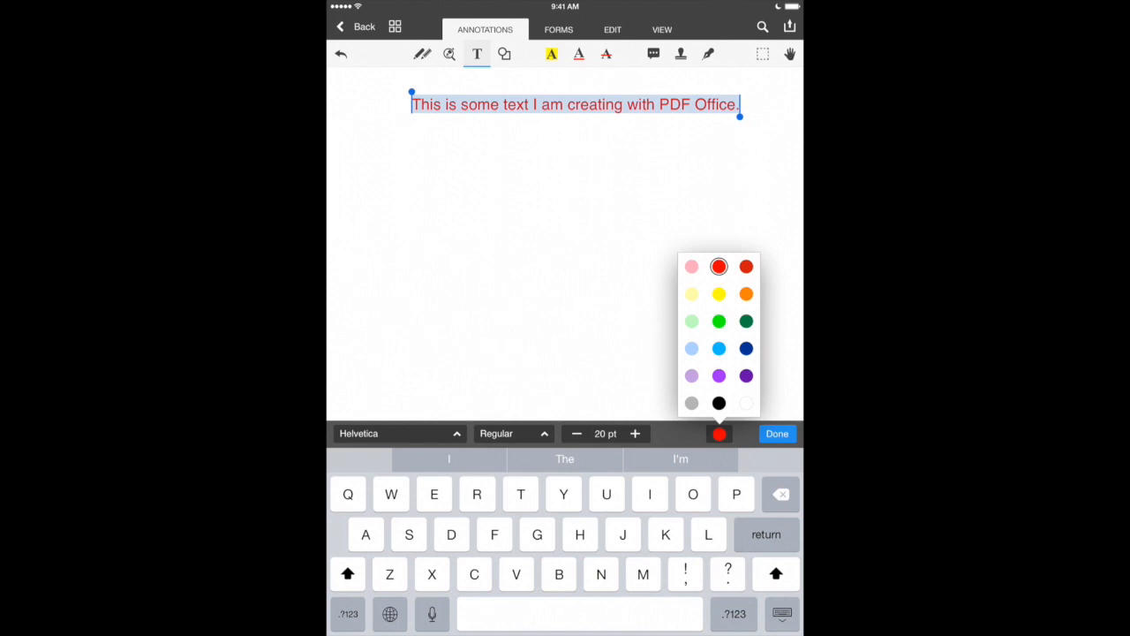
{"action": "left_click", "coordinate": [746, 375]}
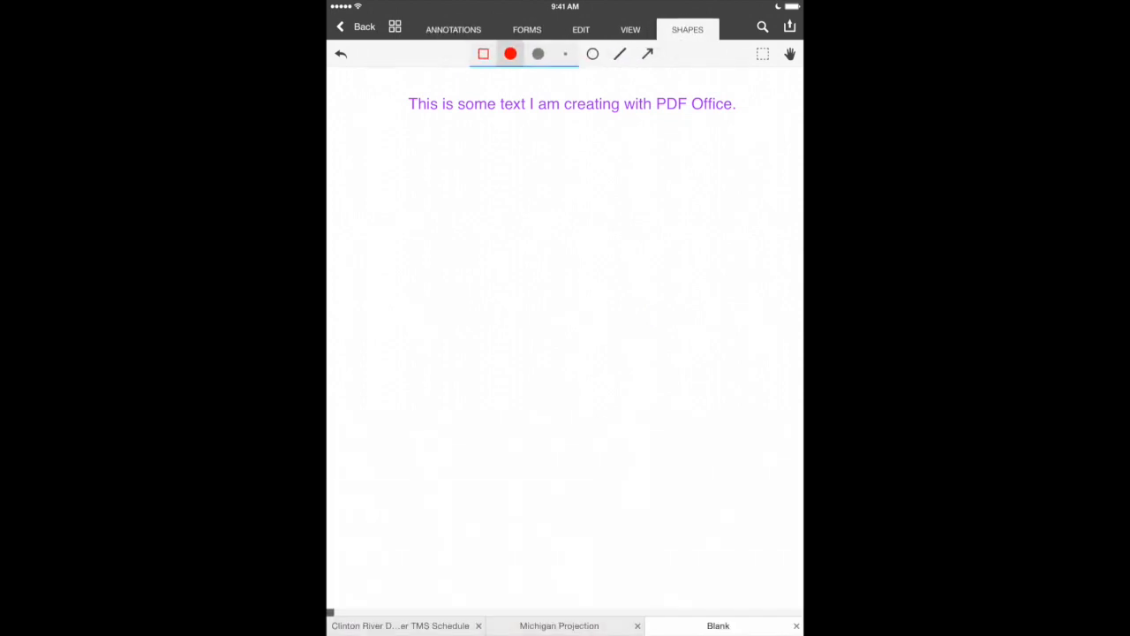
Draw a dark green square, red circle and arrow, then return to the library.
{"action": "left_click", "coordinate": [511, 53]}
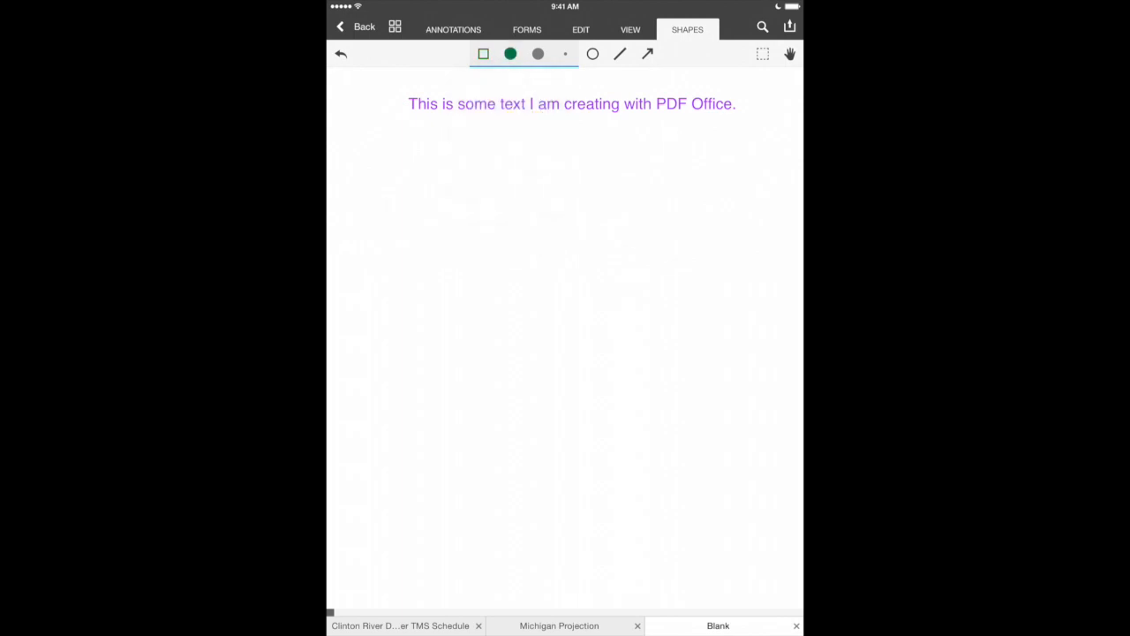
{"action": "left_click_drag", "start_coordinate": [453, 166], "coordinate": [707, 332]}
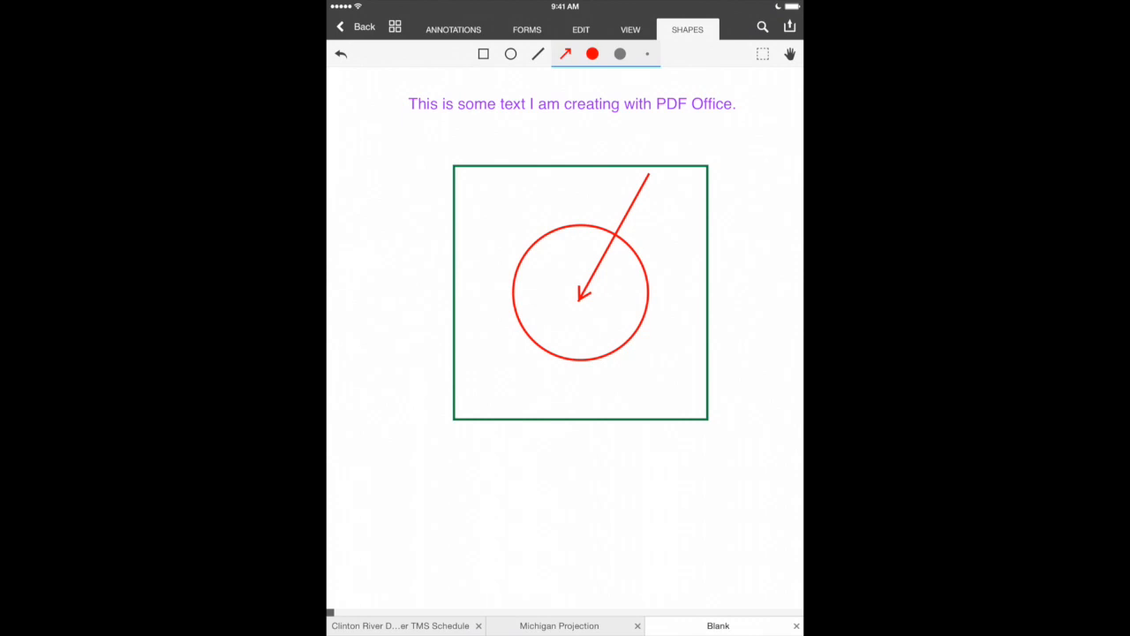
{"action": "left_click", "coordinate": [790, 25]}
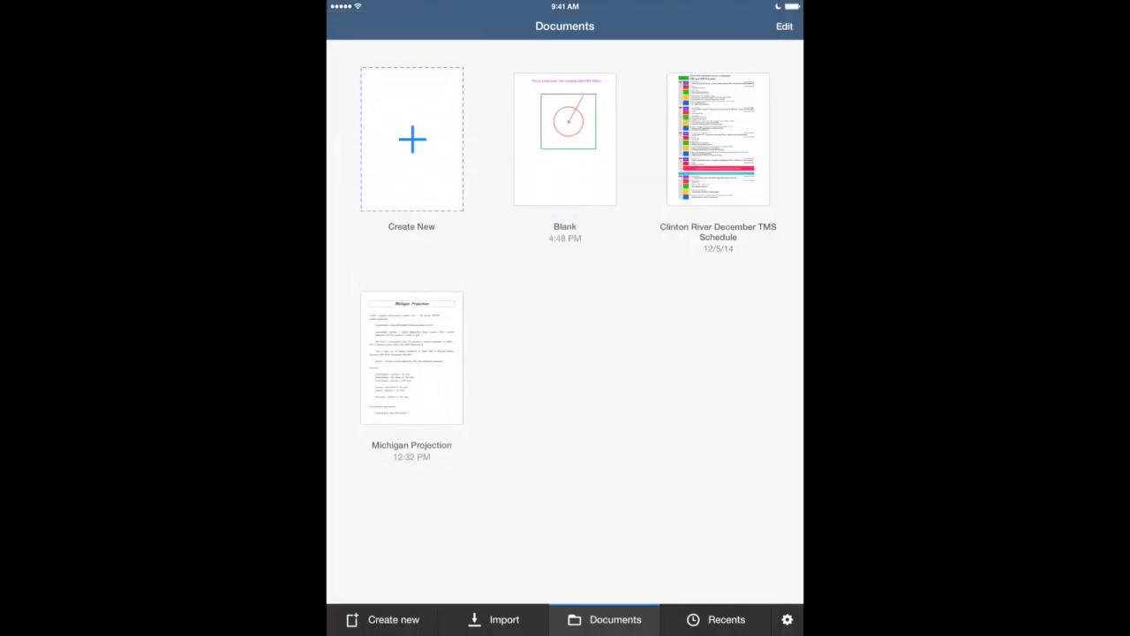
Scan the Trader Joe's Fearless Flyer with the camera as a Letter-size page.
{"action": "left_click", "coordinate": [412, 139]}
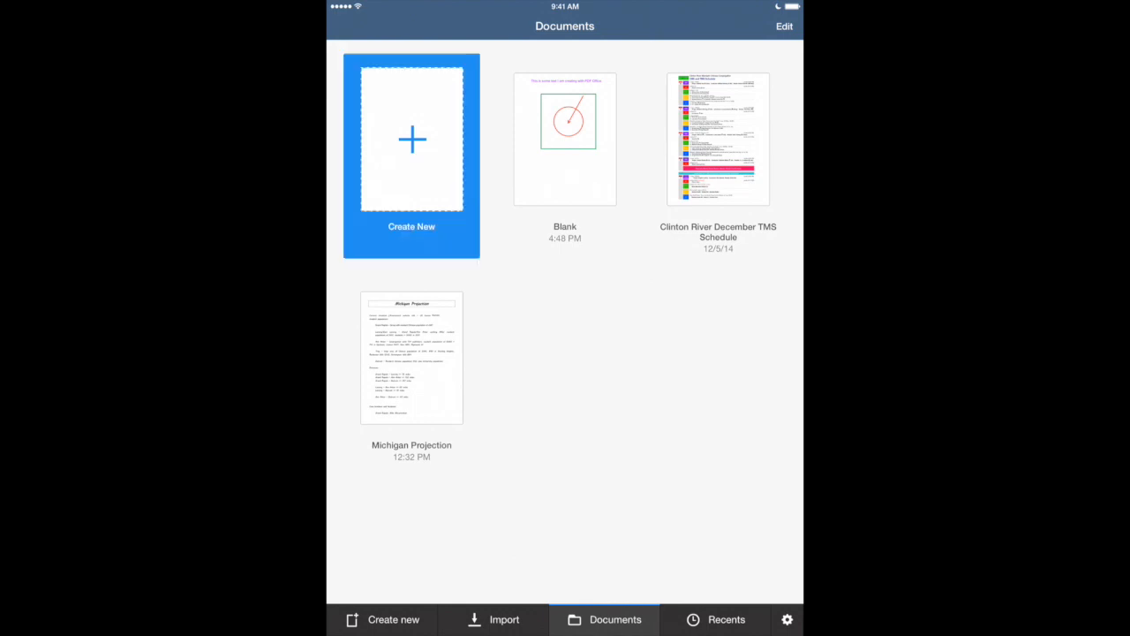
{"action": "left_click", "coordinate": [412, 157]}
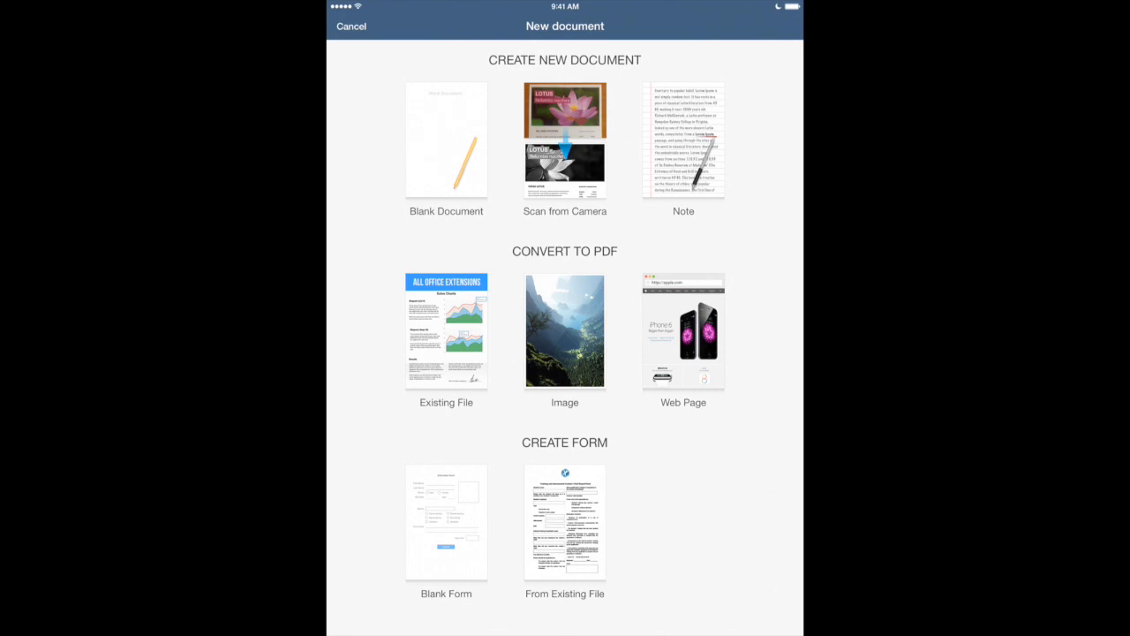
{"action": "left_click", "coordinate": [564, 138]}
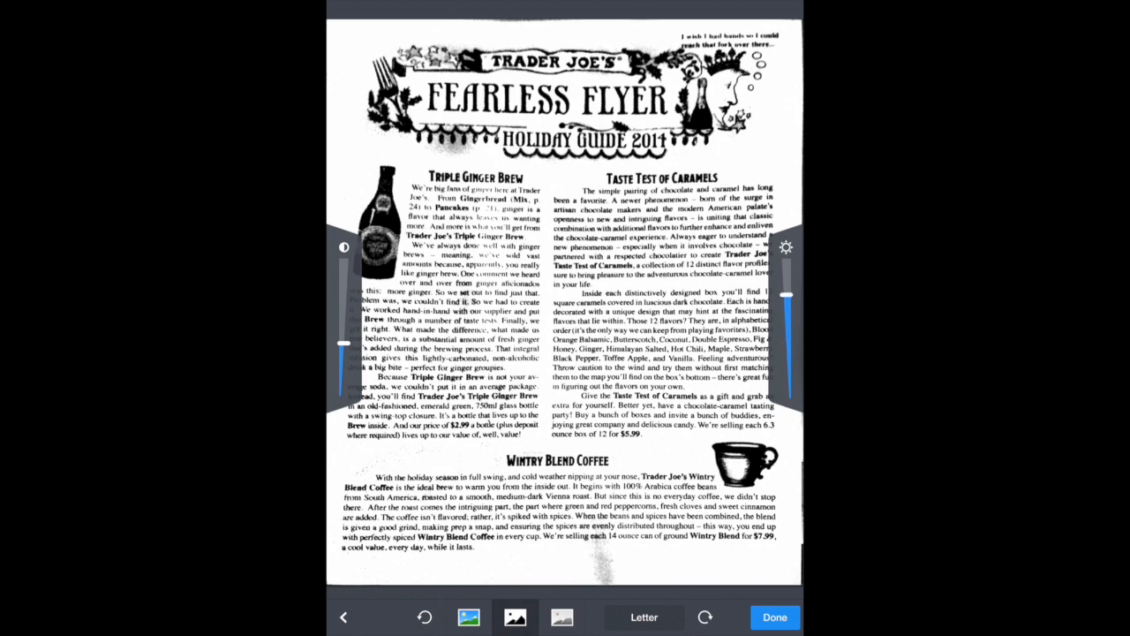
Save the scanned flyer as 'Trader Joes' and bring up the new-document choices.
{"action": "left_click", "coordinate": [774, 617]}
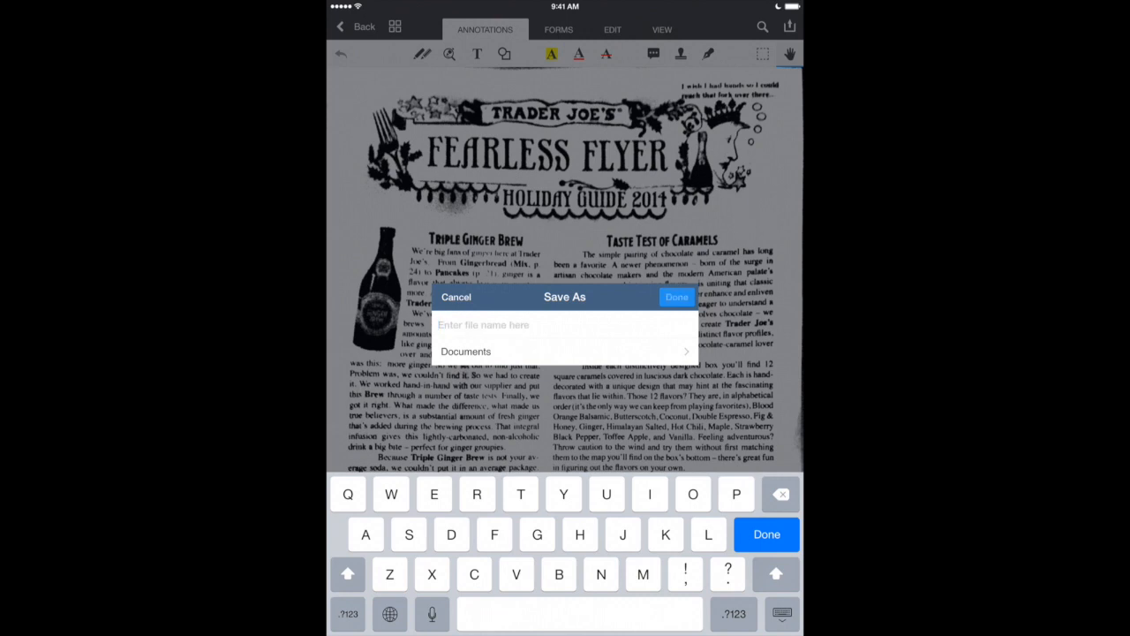
{"action": "type", "text": "Trader Joe"}
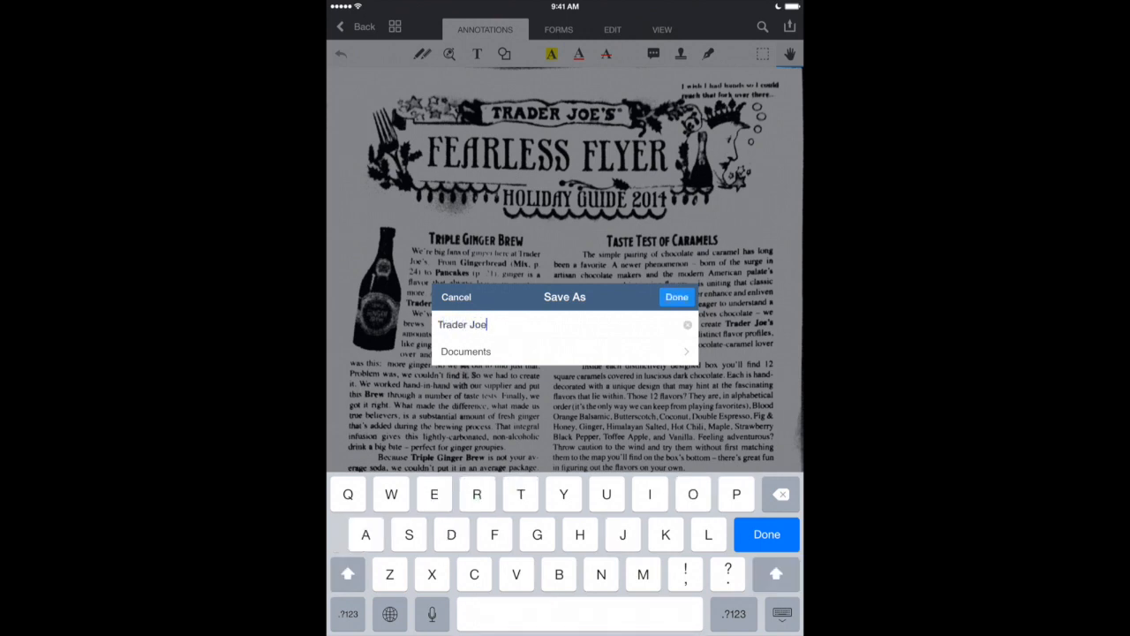
{"action": "left_click", "coordinate": [677, 297]}
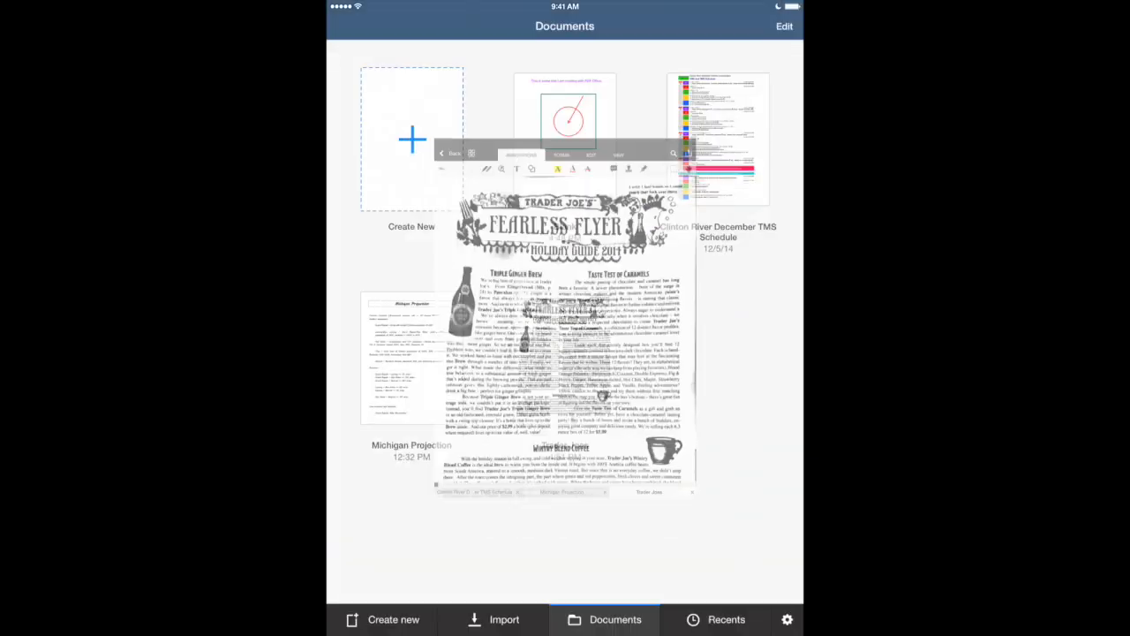
{"action": "left_click", "coordinate": [443, 153]}
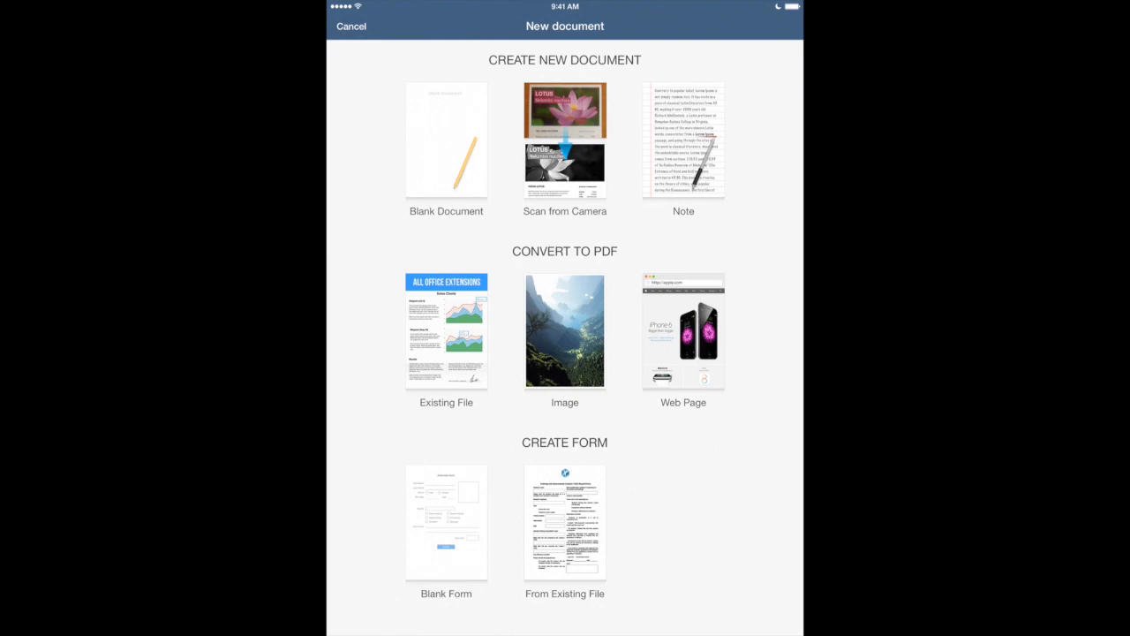
Create a Blank Form, look at the Insert tab, and return to Fields.
{"action": "left_click", "coordinate": [446, 521]}
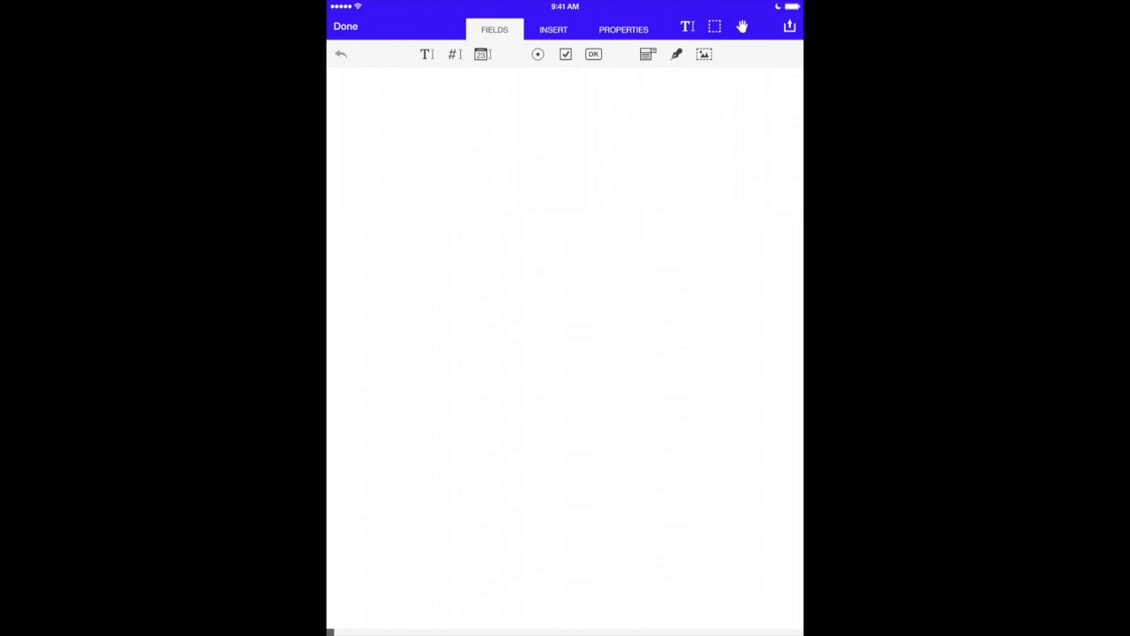
{"action": "left_click", "coordinate": [553, 29]}
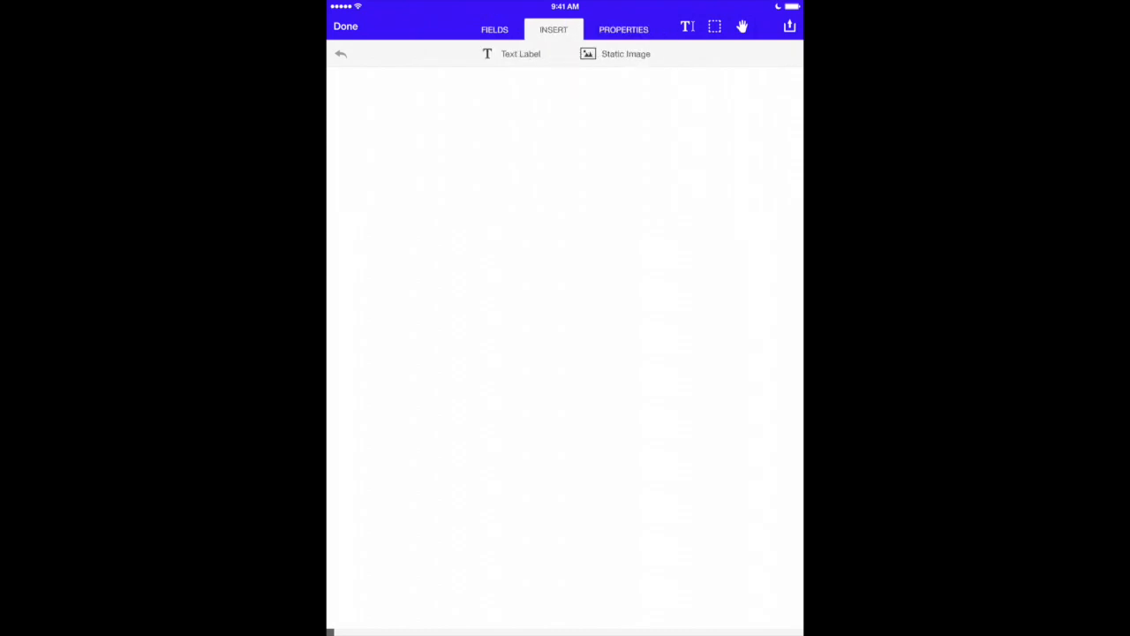
{"action": "left_click", "coordinate": [495, 29]}
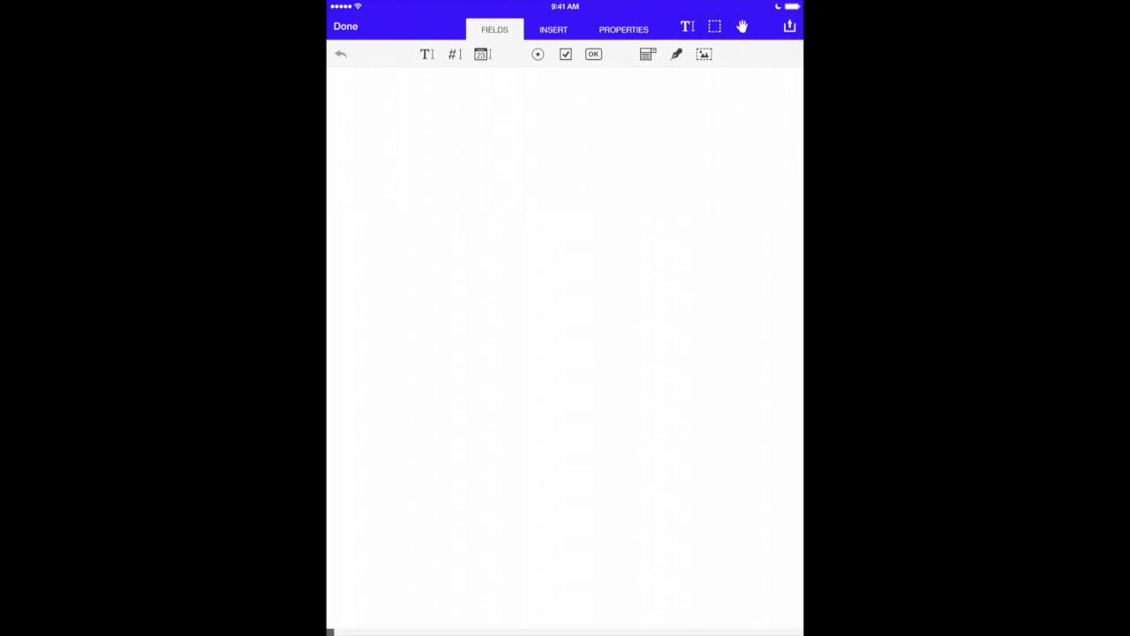
Add a wide text field at top, a number field below, and a date/time field.
{"action": "left_click", "coordinate": [427, 54]}
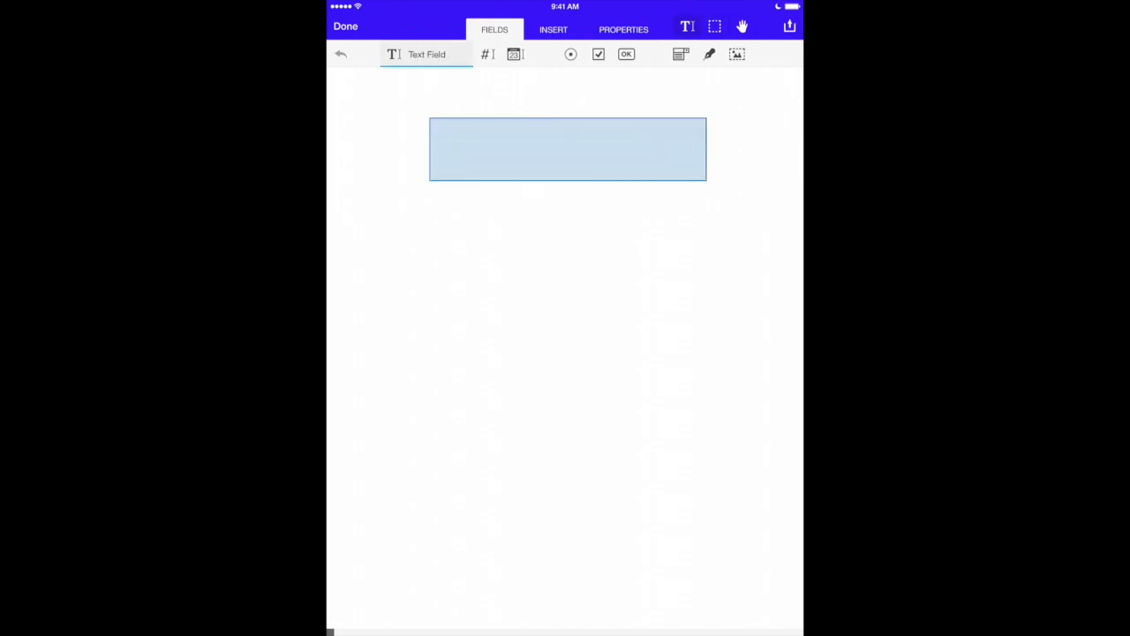
{"action": "left_click", "coordinate": [623, 29]}
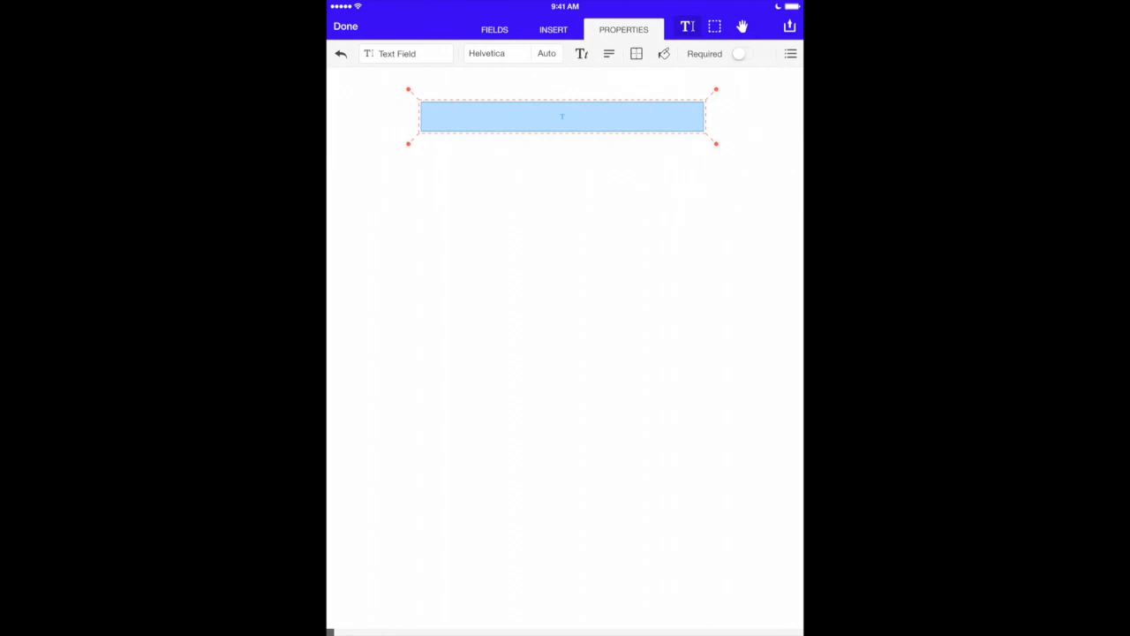
{"action": "left_click", "coordinate": [495, 29]}
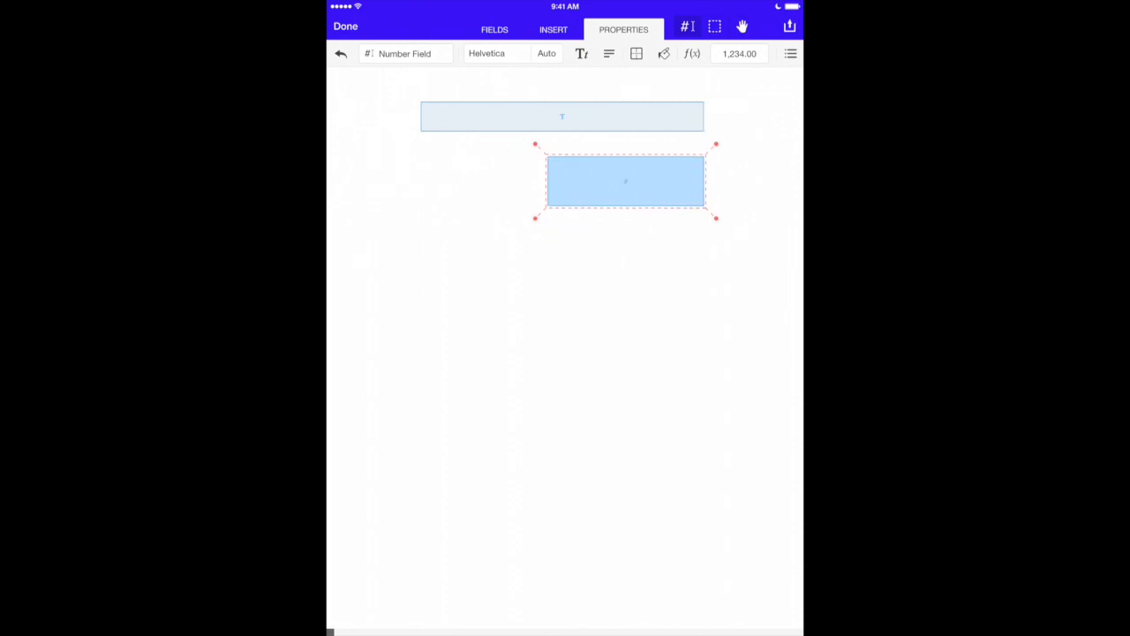
{"action": "left_click", "coordinate": [495, 29]}
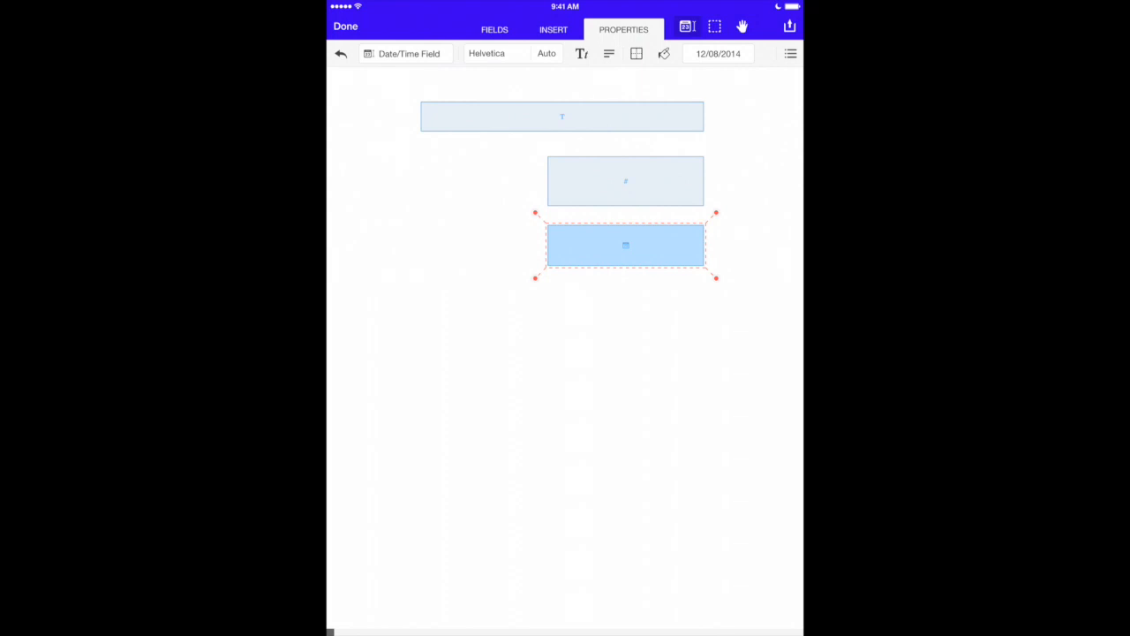
{"action": "left_click", "coordinate": [345, 26]}
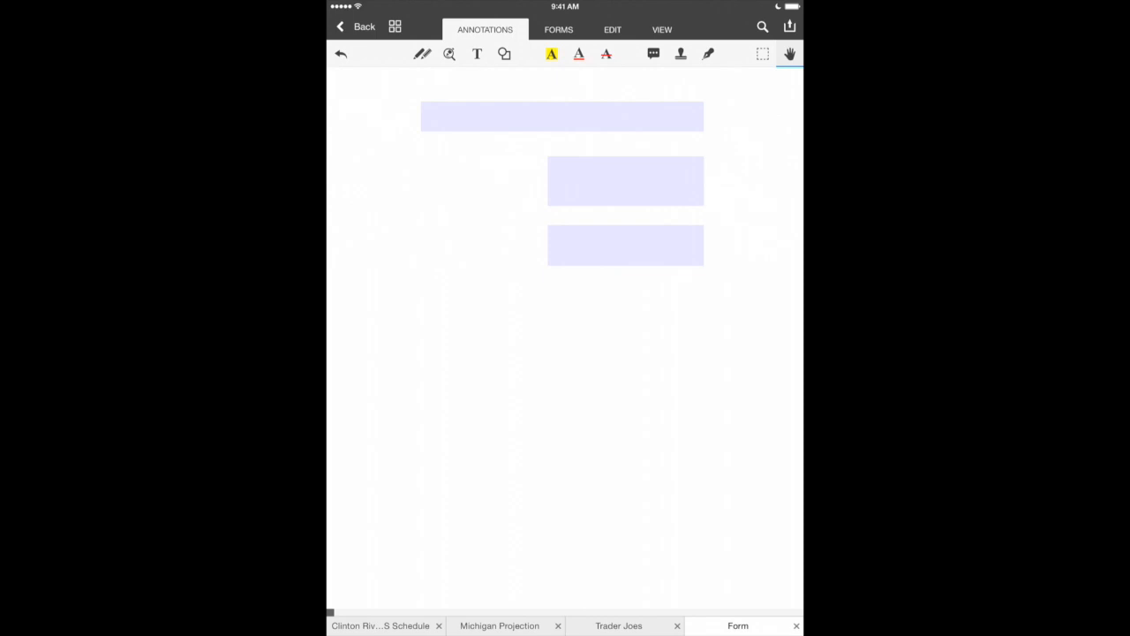
Add a purple 'Text Field' label to the left of the wide field.
{"action": "left_click", "coordinate": [477, 54]}
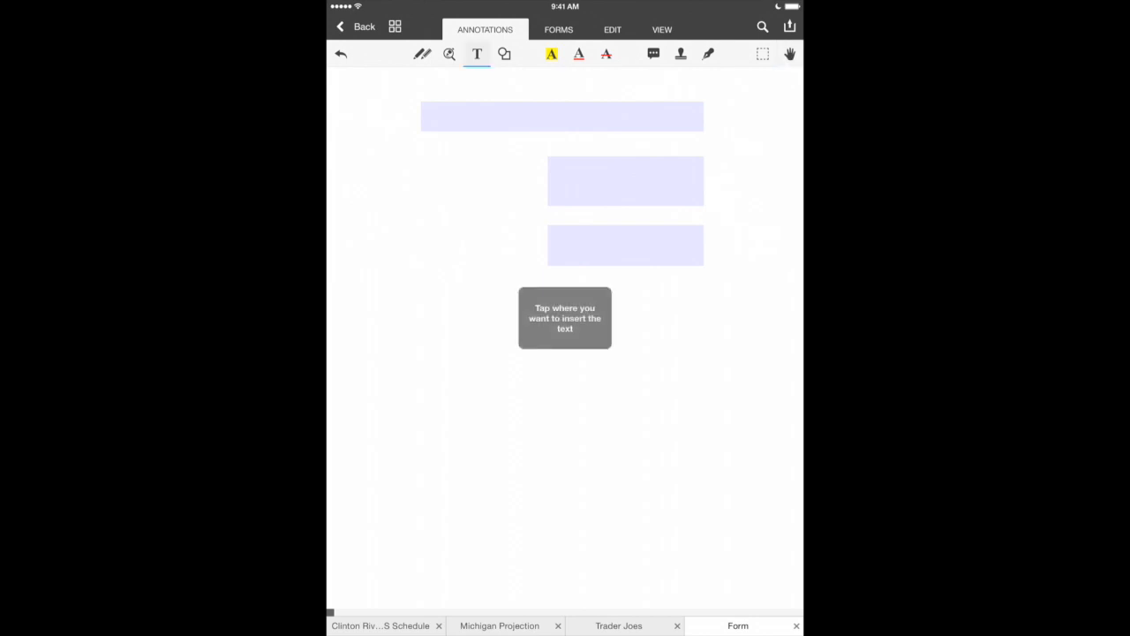
{"action": "left_click", "coordinate": [358, 113]}
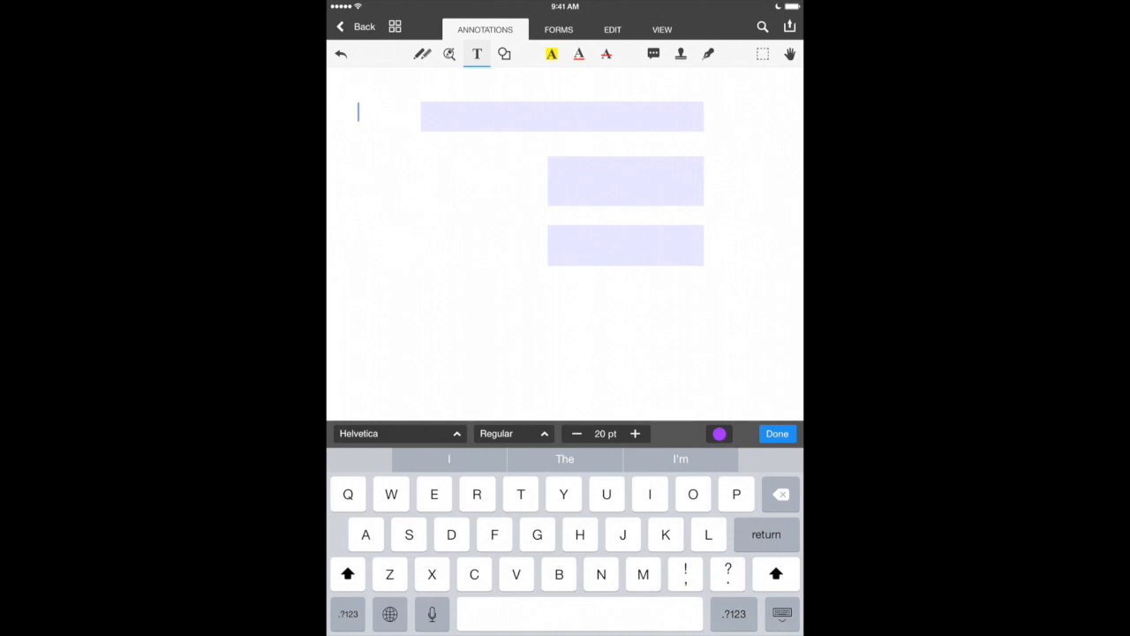
{"action": "type", "text": "Text Fi"}
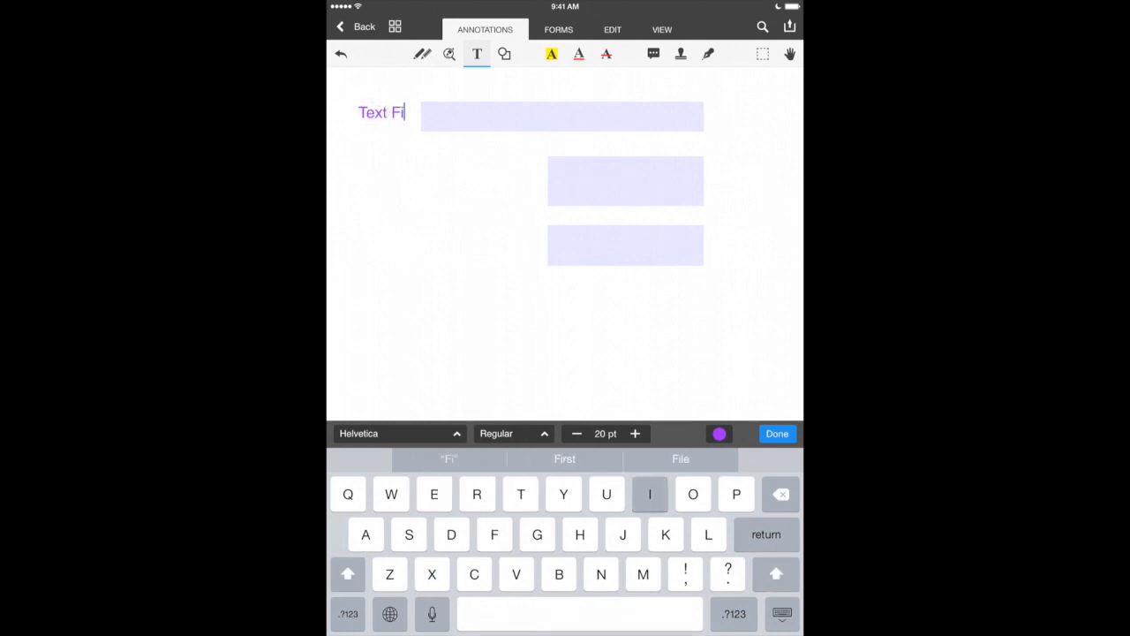
{"action": "type", "text": "eld"}
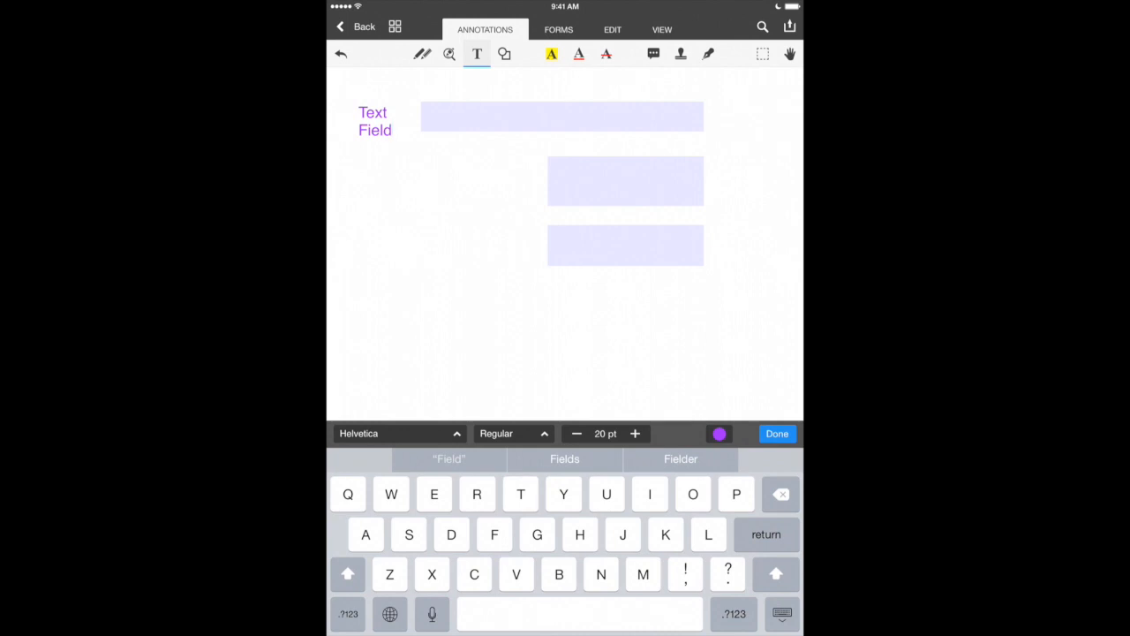
{"action": "left_click", "coordinate": [776, 434]}
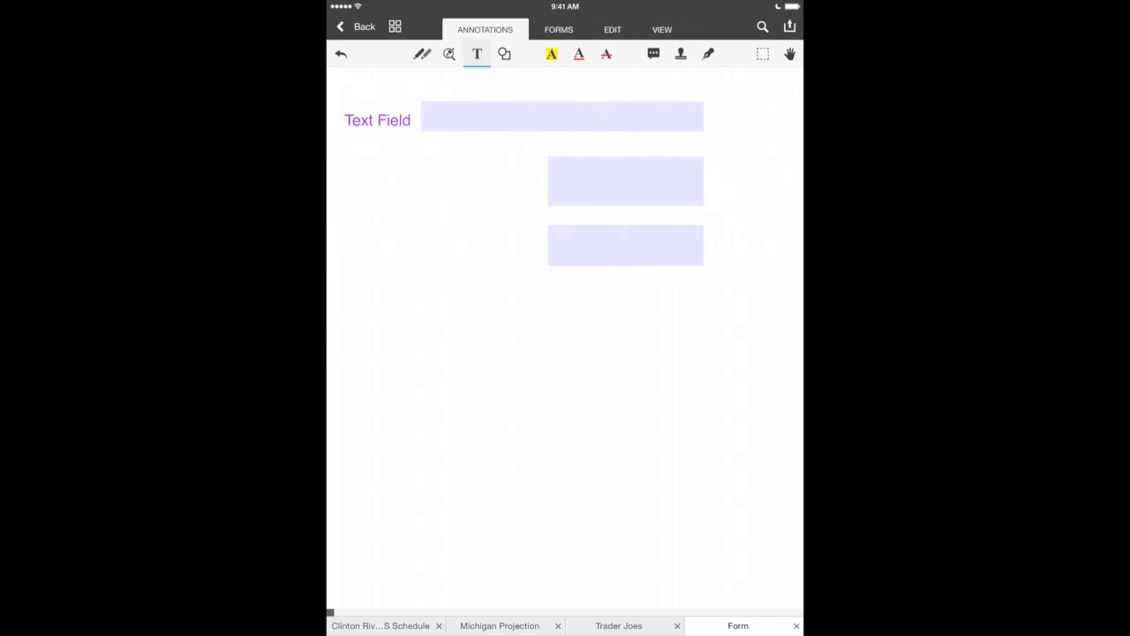
Add 'Number Field' and 'Enter Date' labels beside the remaining two fields.
{"action": "left_click", "coordinate": [450, 180]}
{"action": "type", "text": "Number Fie"}
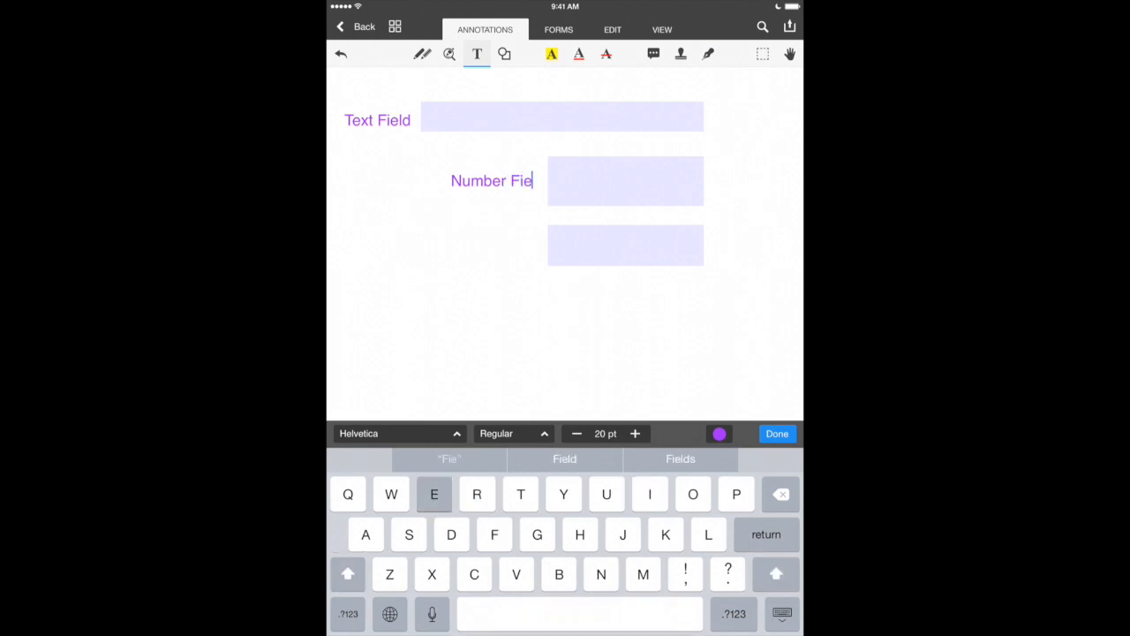
{"action": "left_click", "coordinate": [776, 434]}
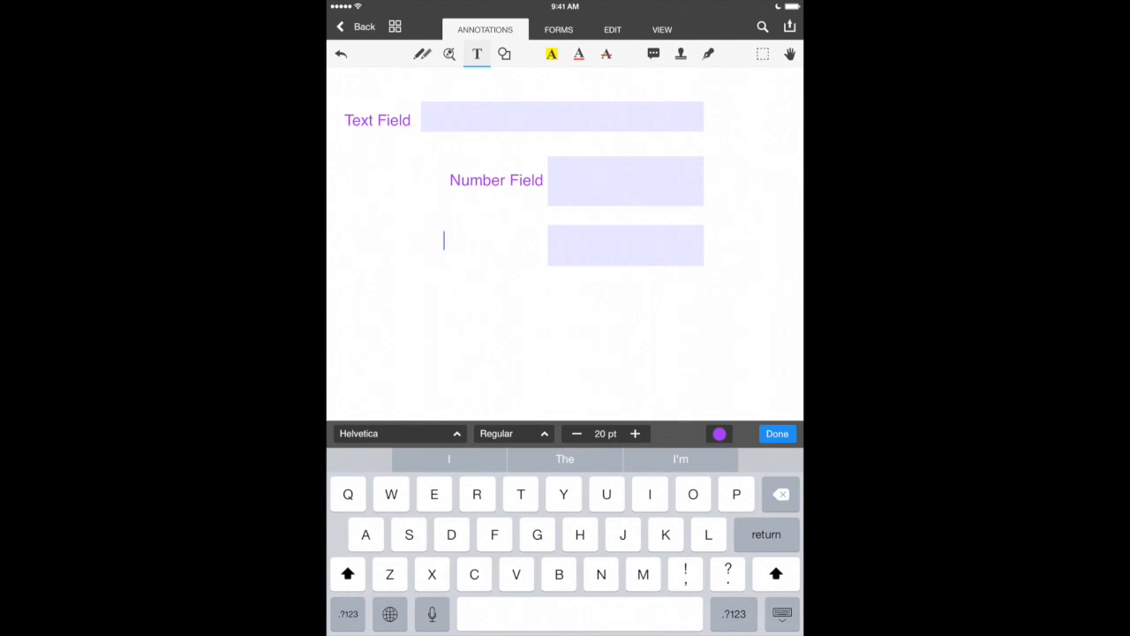
{"action": "type", "text": "Enter Date"}
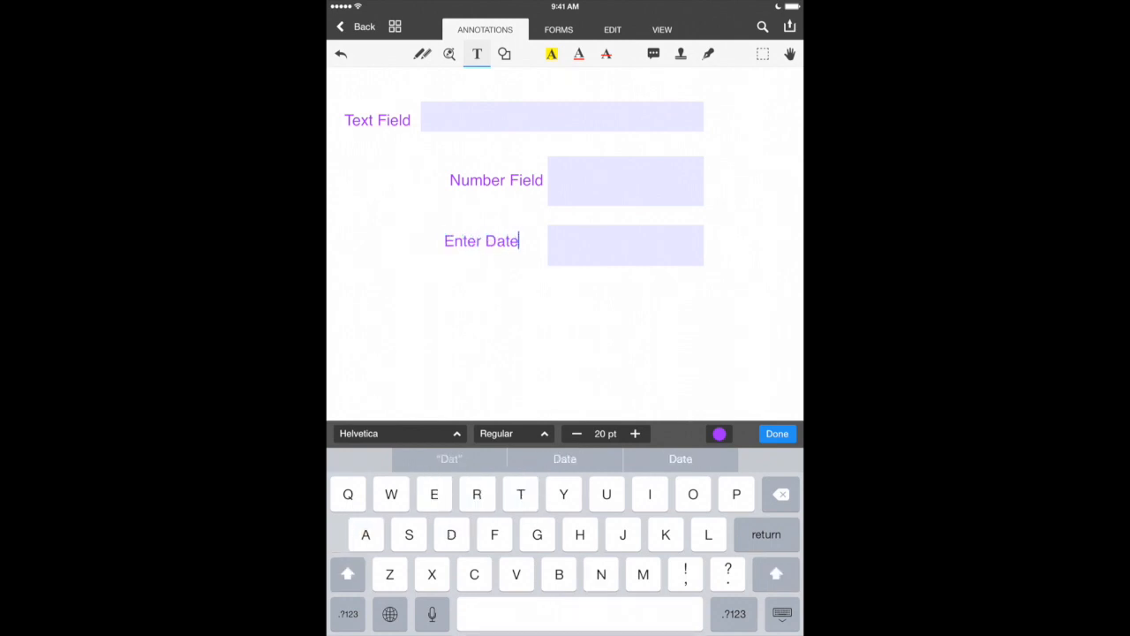
{"action": "left_click", "coordinate": [777, 434]}
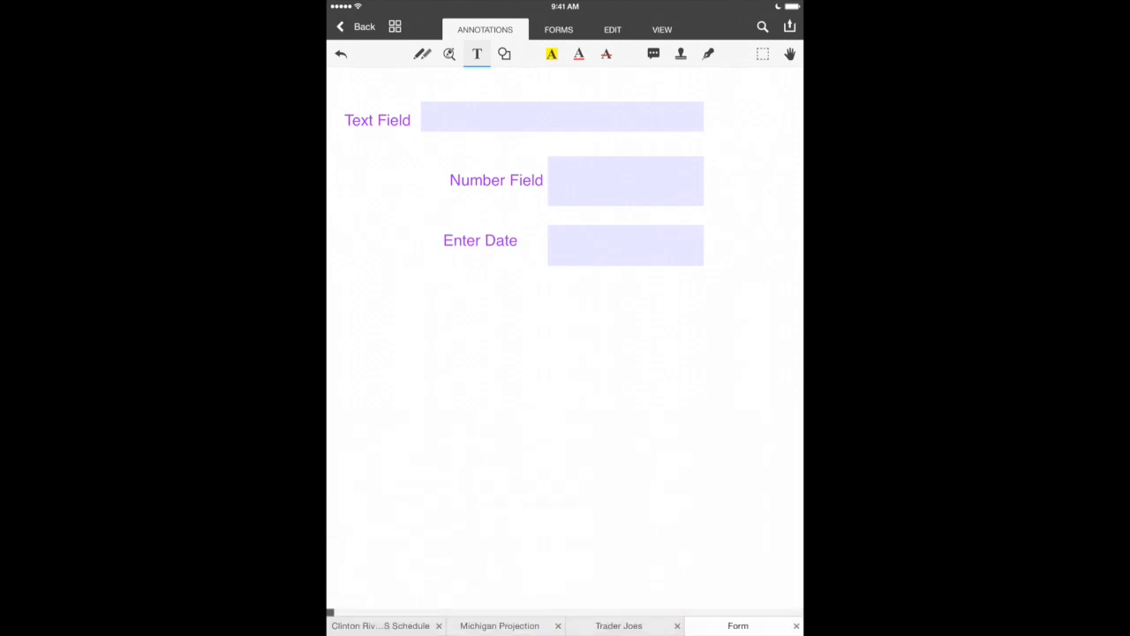
{"action": "left_click", "coordinate": [479, 241]}
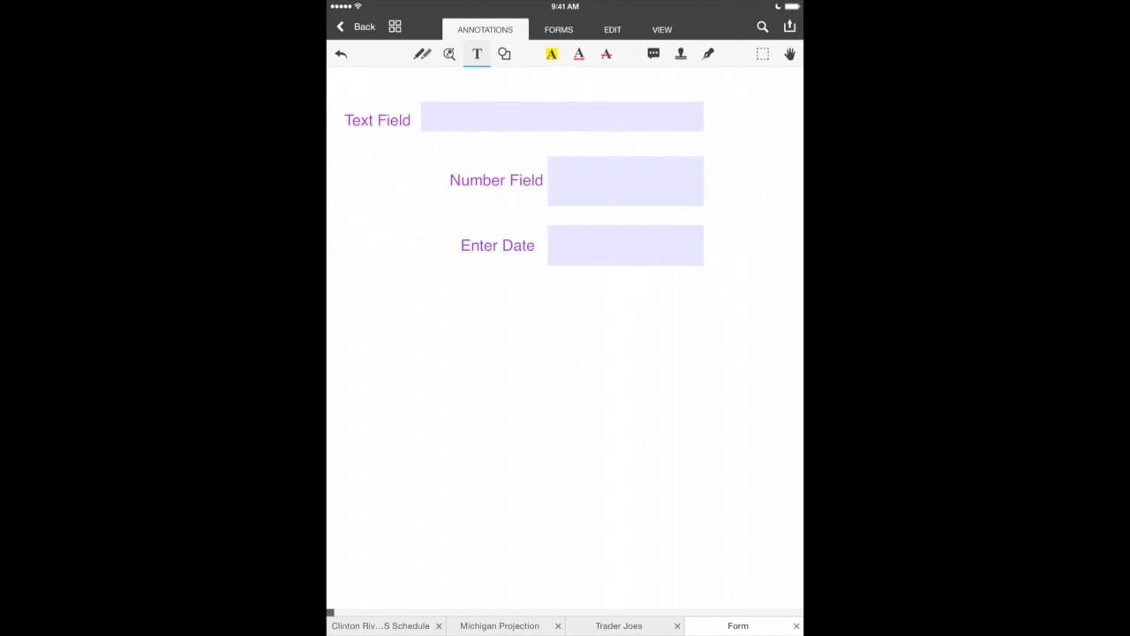
{"action": "left_click", "coordinate": [789, 26]}
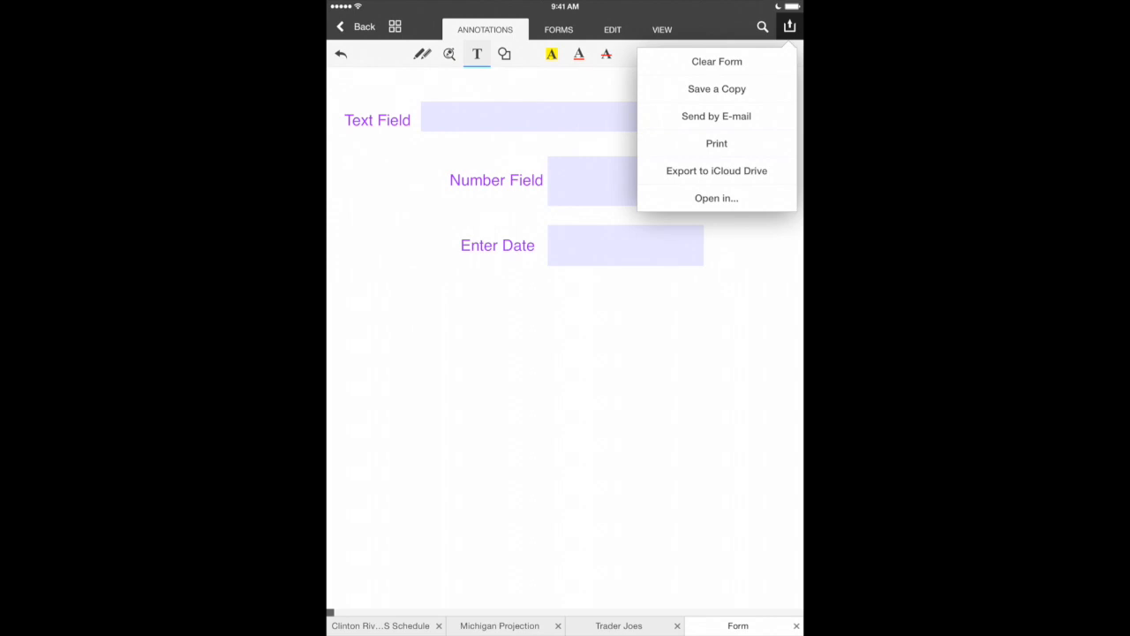
Send the labelled form to PDF Expert in editable Document format.
{"action": "left_click", "coordinate": [717, 116]}
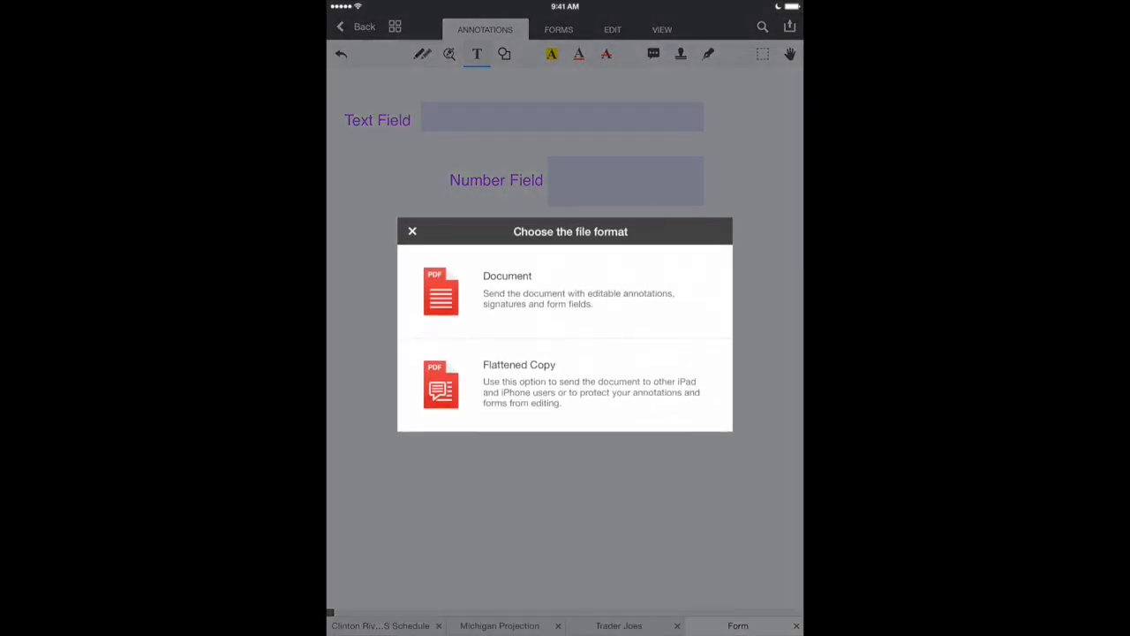
{"action": "left_click", "coordinate": [507, 291]}
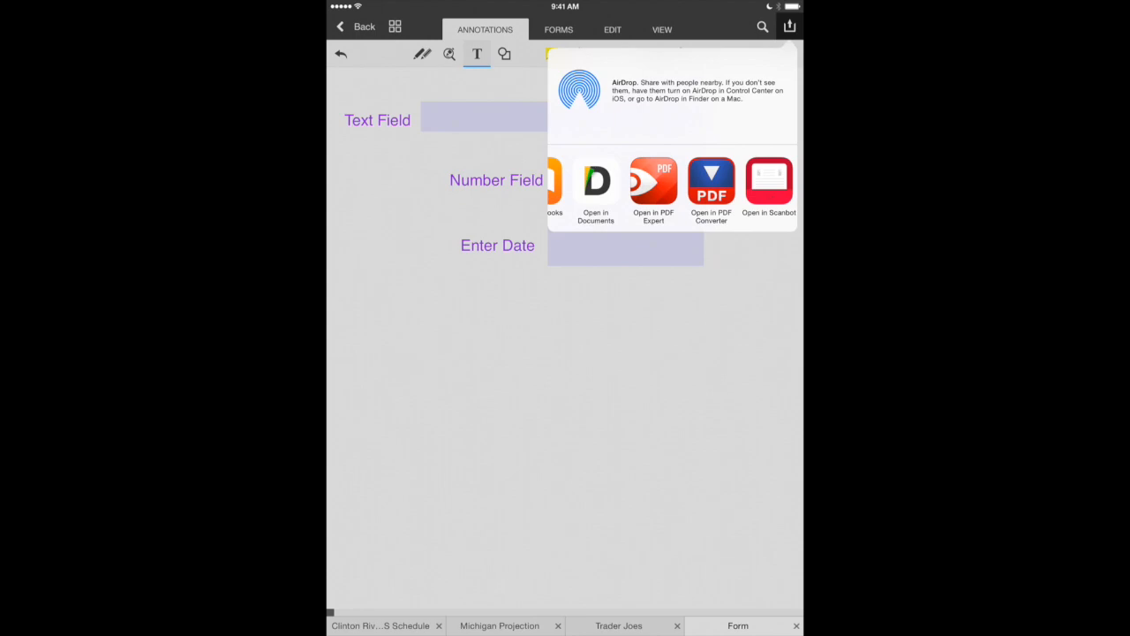
{"action": "left_click", "coordinate": [654, 185]}
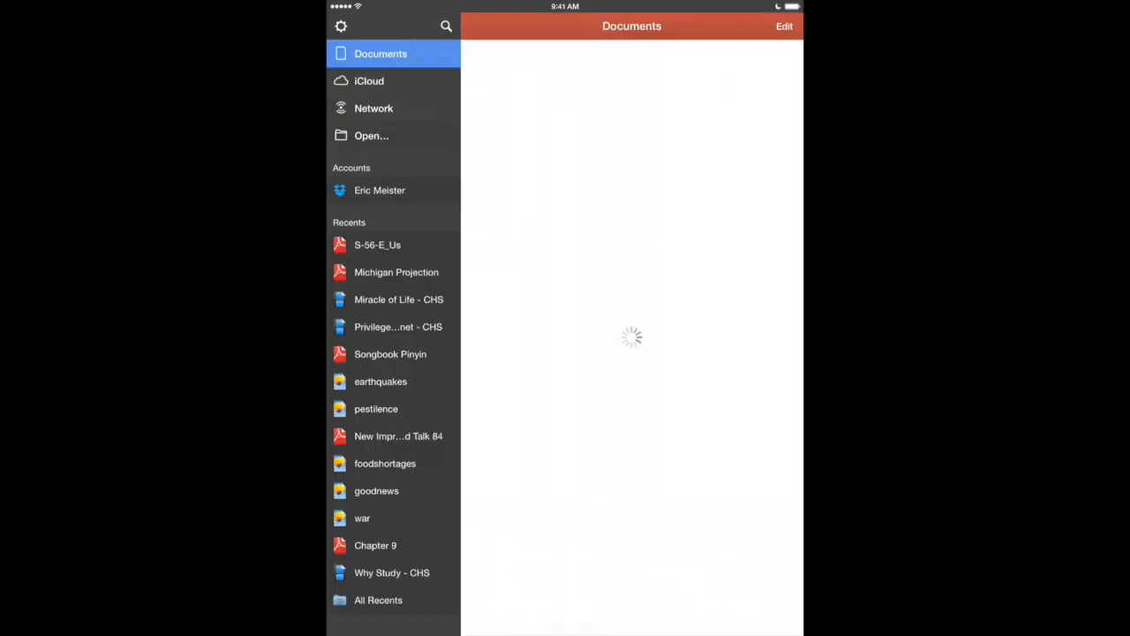
{"action": "left_click", "coordinate": [377, 245]}
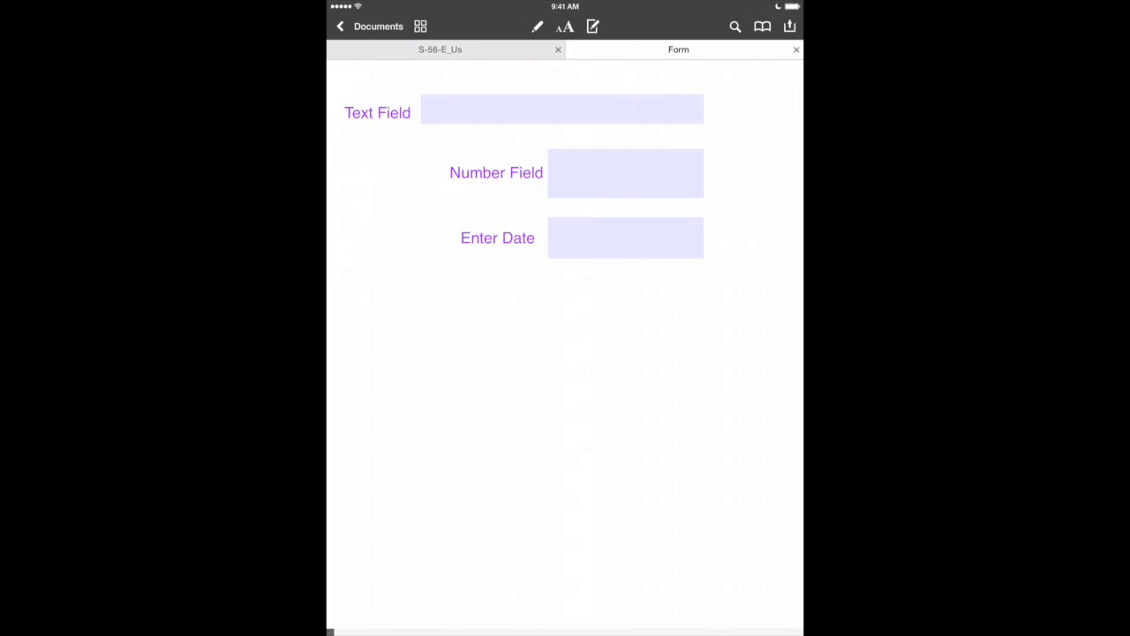
Fill the Text Field with 'This is text input' and the Number Field with 546.
{"action": "left_click", "coordinate": [562, 109]}
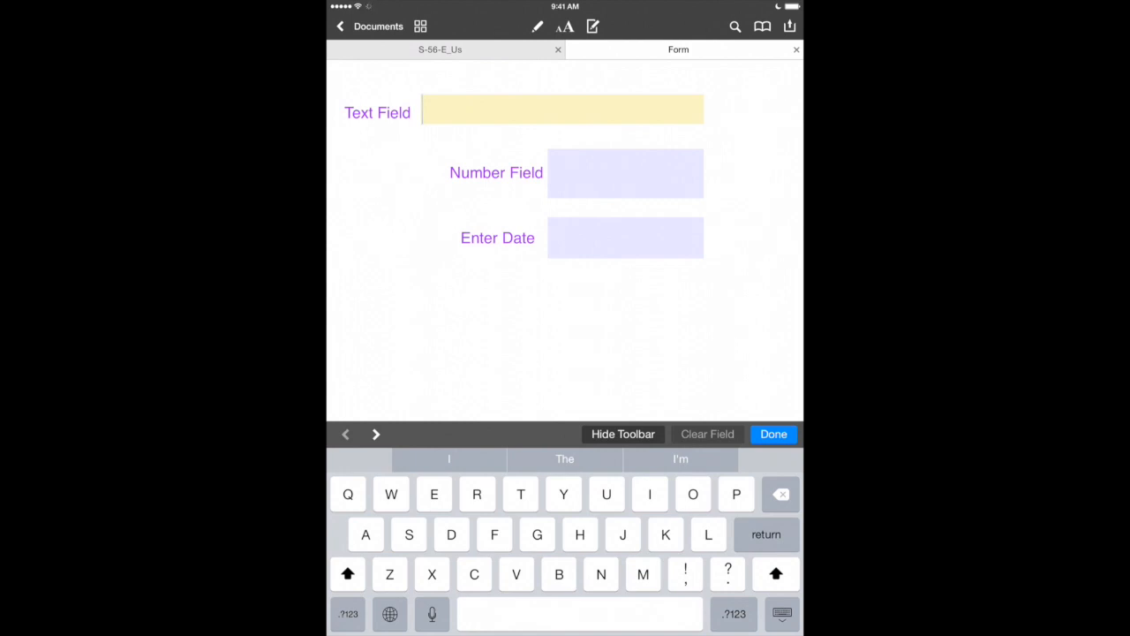
{"action": "type", "text": "This is"}
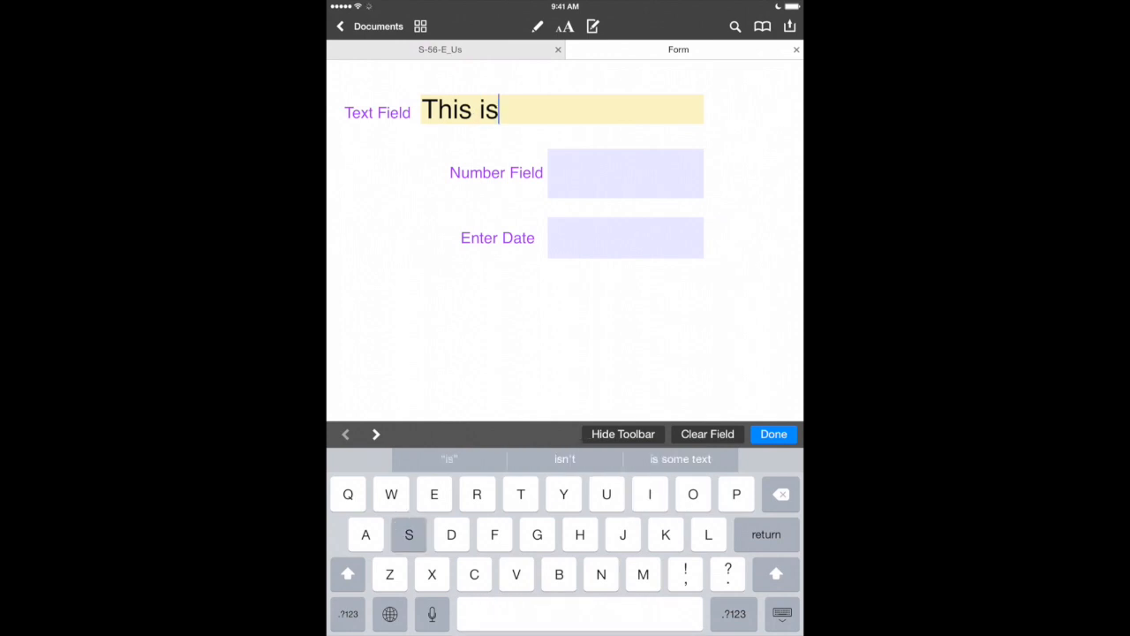
{"action": "type", "text": "text inp"}
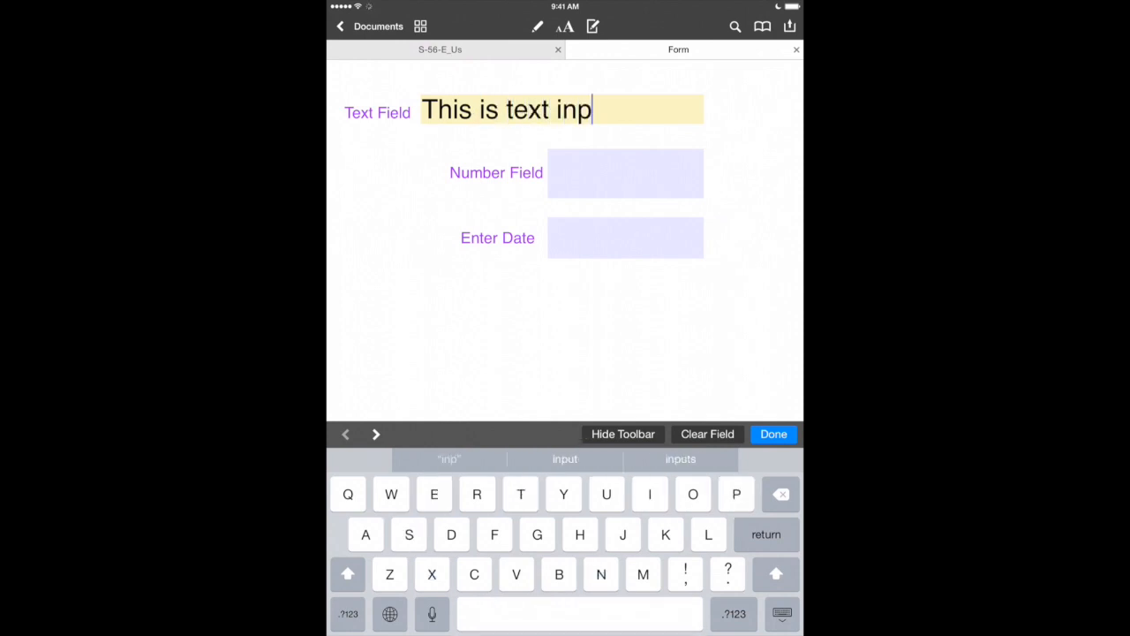
{"action": "type", "text": "ut"}
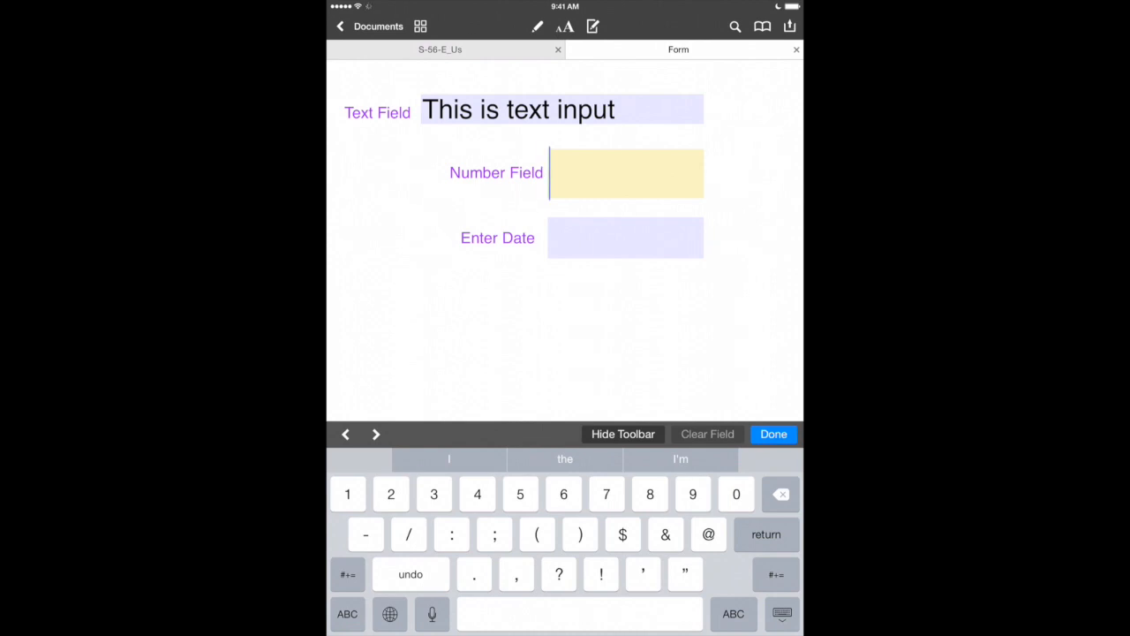
{"action": "type", "text": "546.00"}
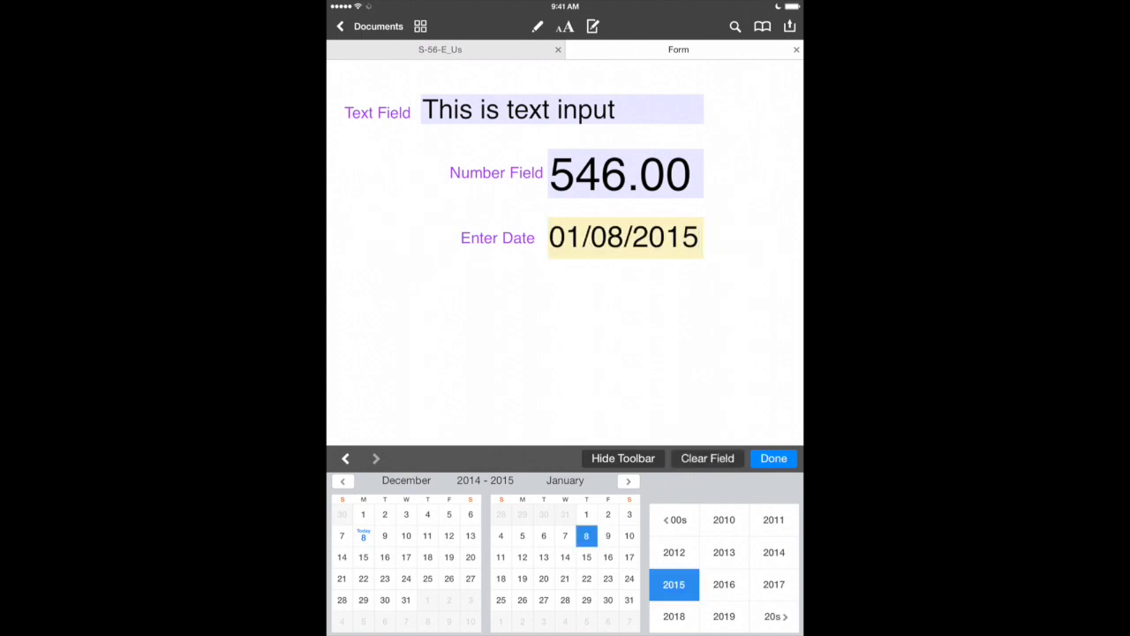
Set the date field to 01/08/2015 and finish the form.
{"action": "left_click", "coordinate": [723, 584]}
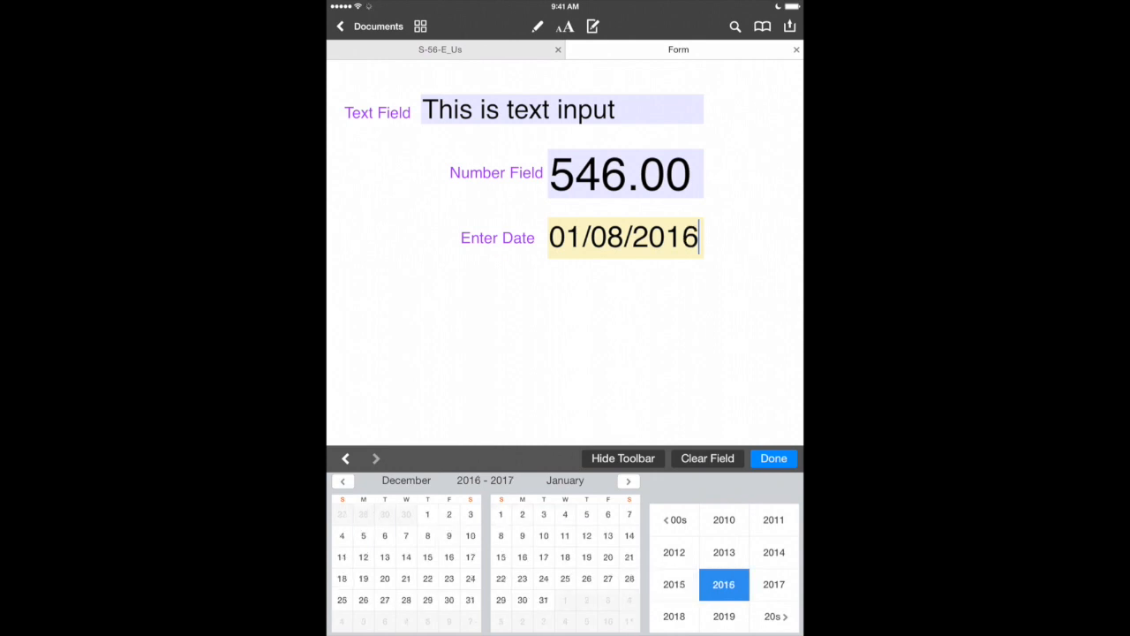
{"action": "left_click", "coordinate": [673, 584]}
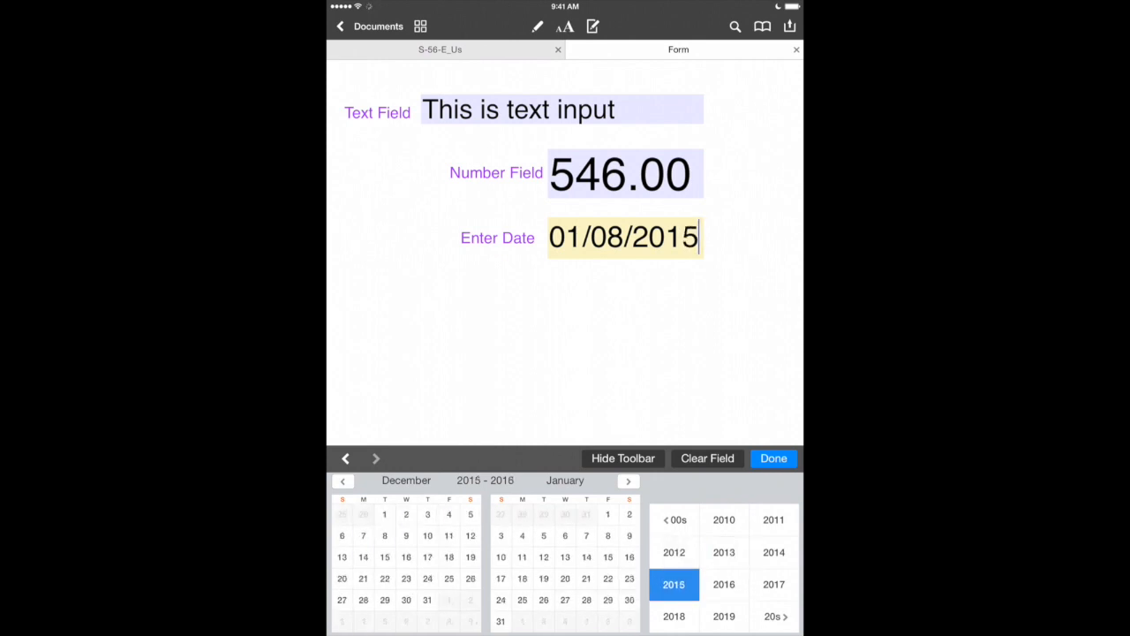
{"action": "left_click", "coordinate": [773, 457]}
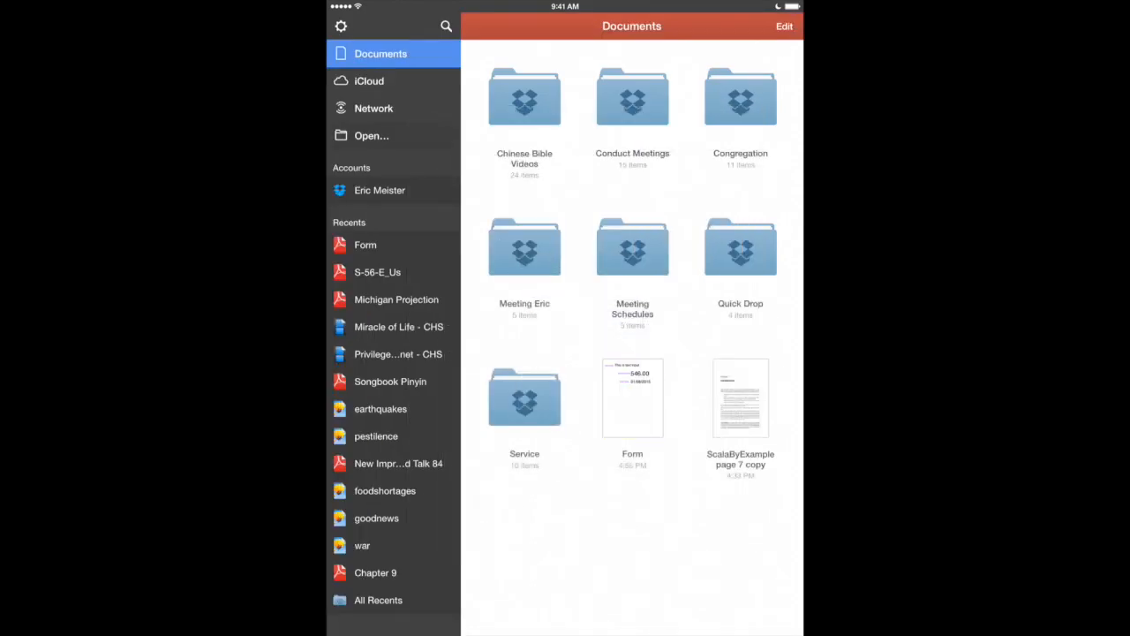
Hand the ScalaByExample page 7 copy from PDF Expert's library over to PDF Office.
{"action": "left_click", "coordinate": [783, 26]}
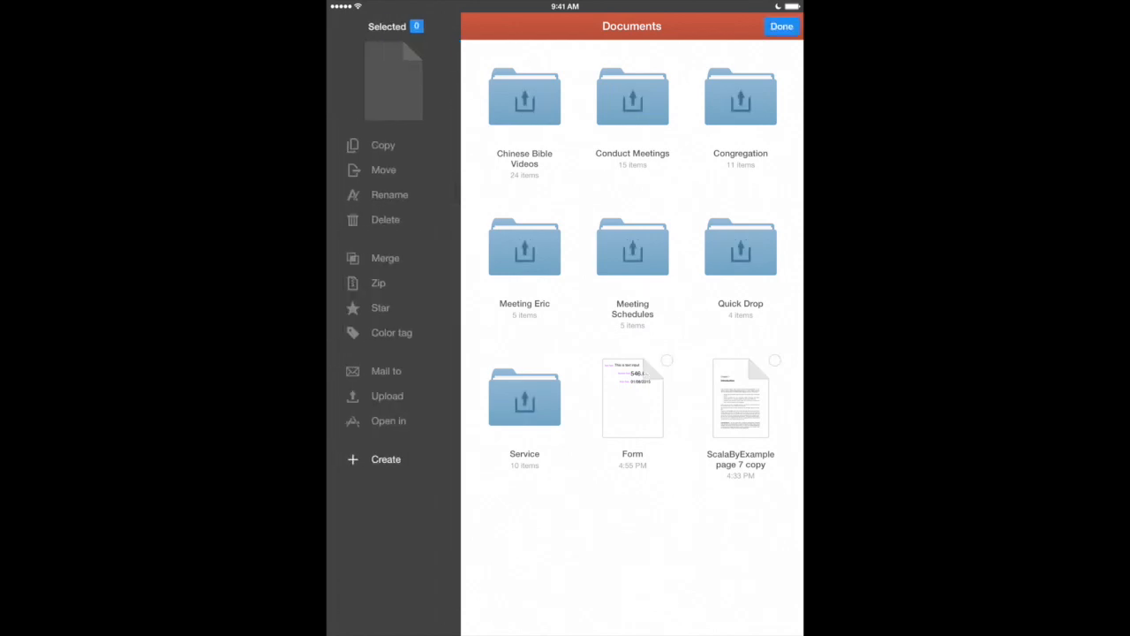
{"action": "left_click", "coordinate": [740, 397]}
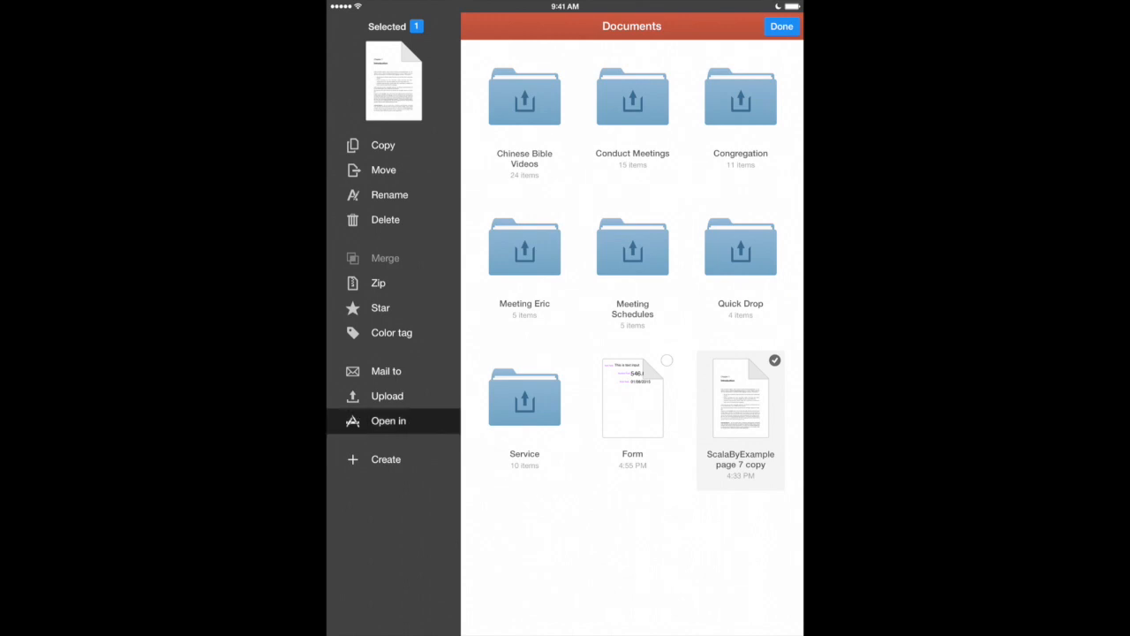
{"action": "left_click", "coordinate": [389, 421]}
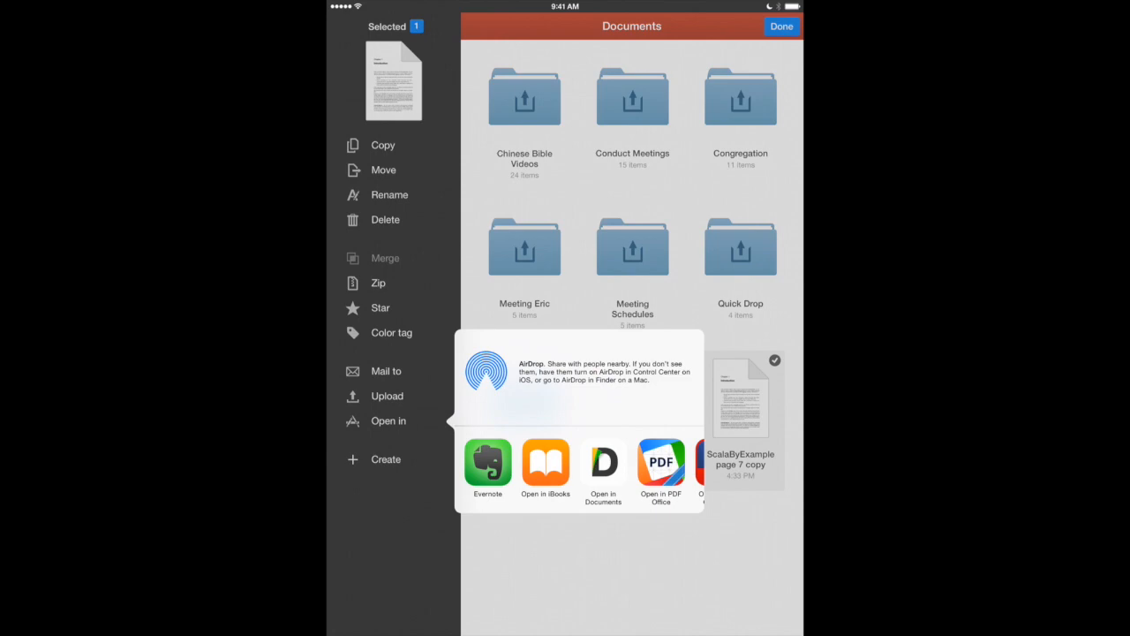
{"action": "left_click", "coordinate": [661, 463]}
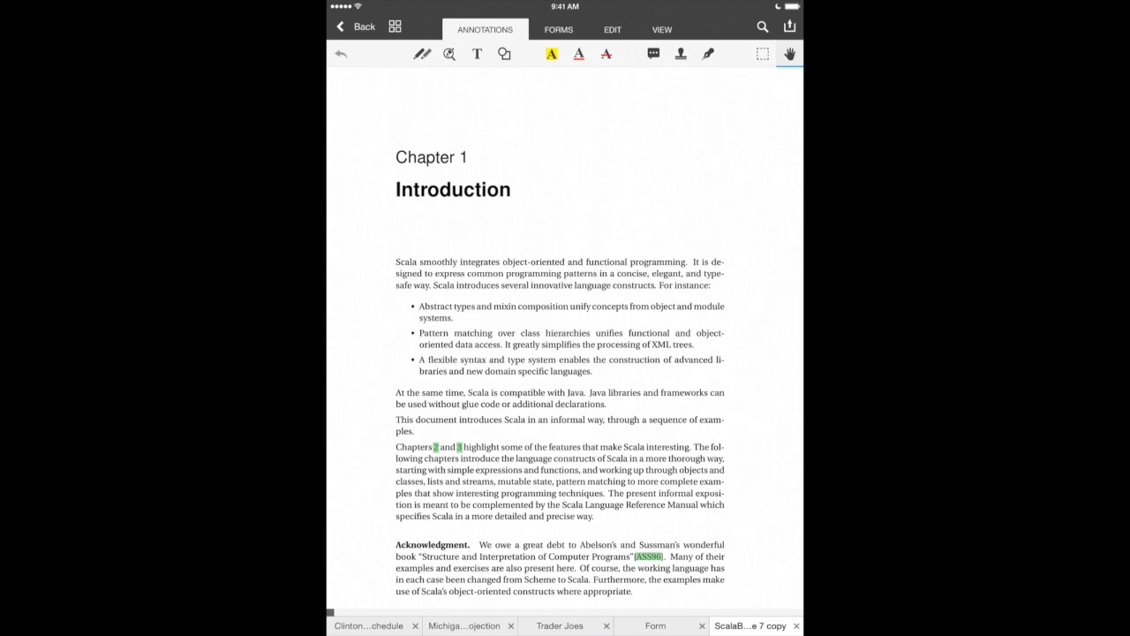
Change 'patterns' to 'language' in the Scala page's first paragraph.
{"action": "scroll", "scroll_direction": "down", "scroll_amount": 3}
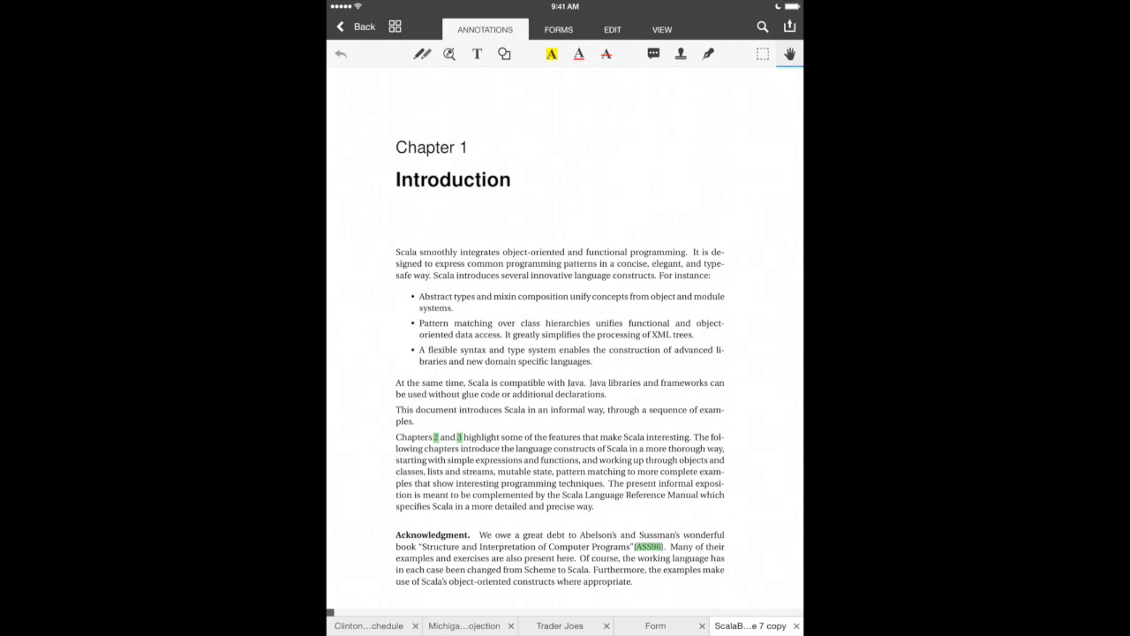
{"action": "left_click", "coordinate": [612, 29]}
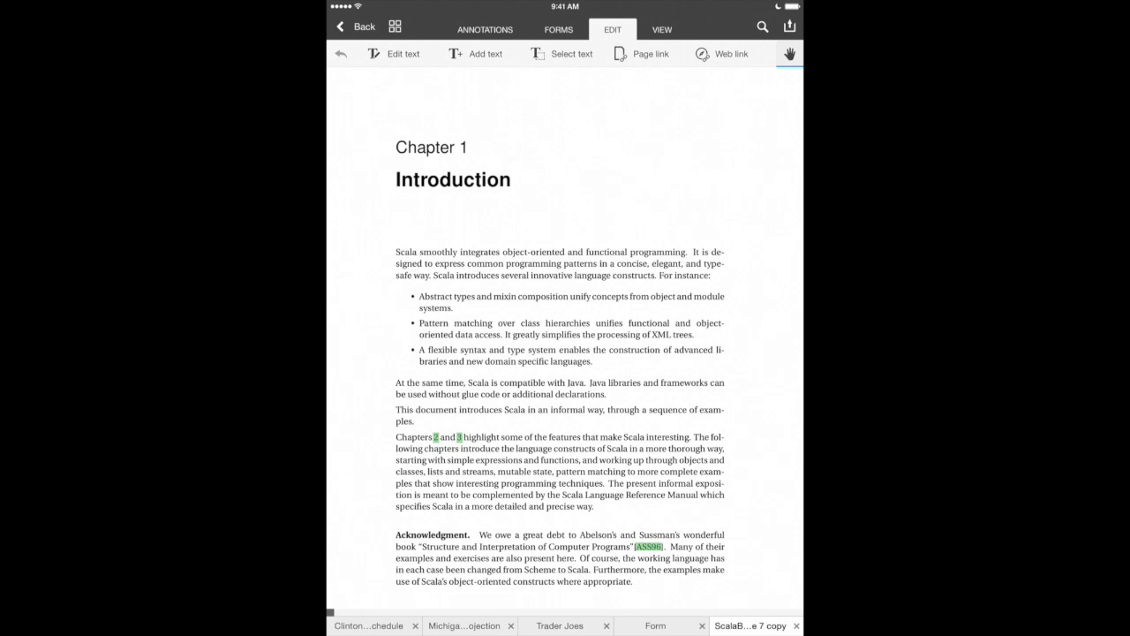
{"action": "left_click", "coordinate": [394, 54]}
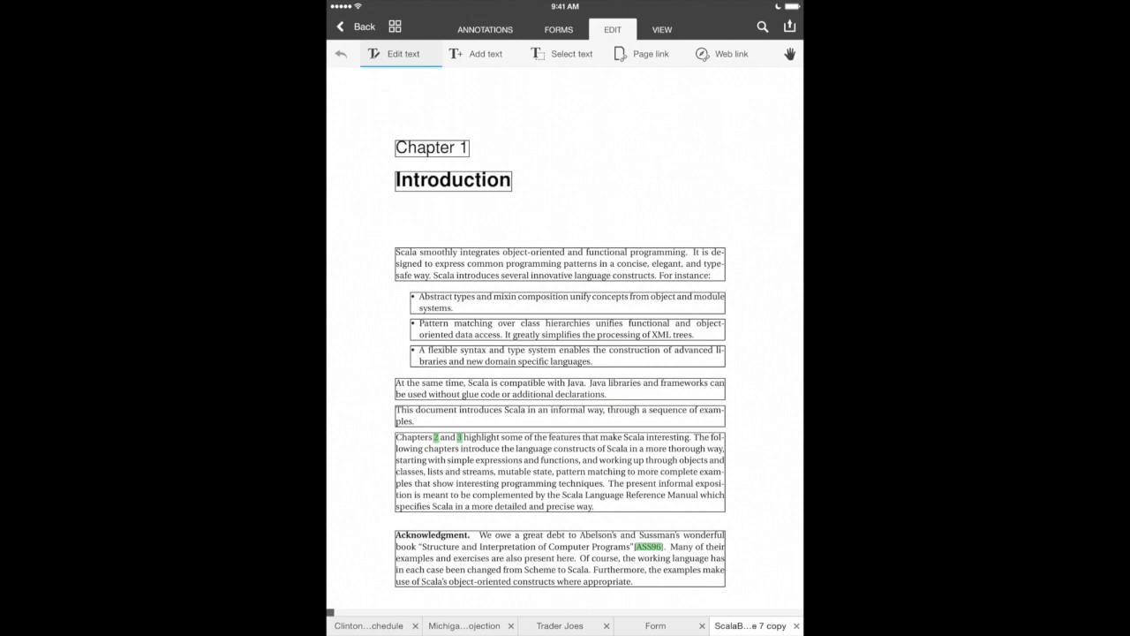
{"action": "left_click", "coordinate": [559, 263]}
{"action": "type", "text": "languag"}
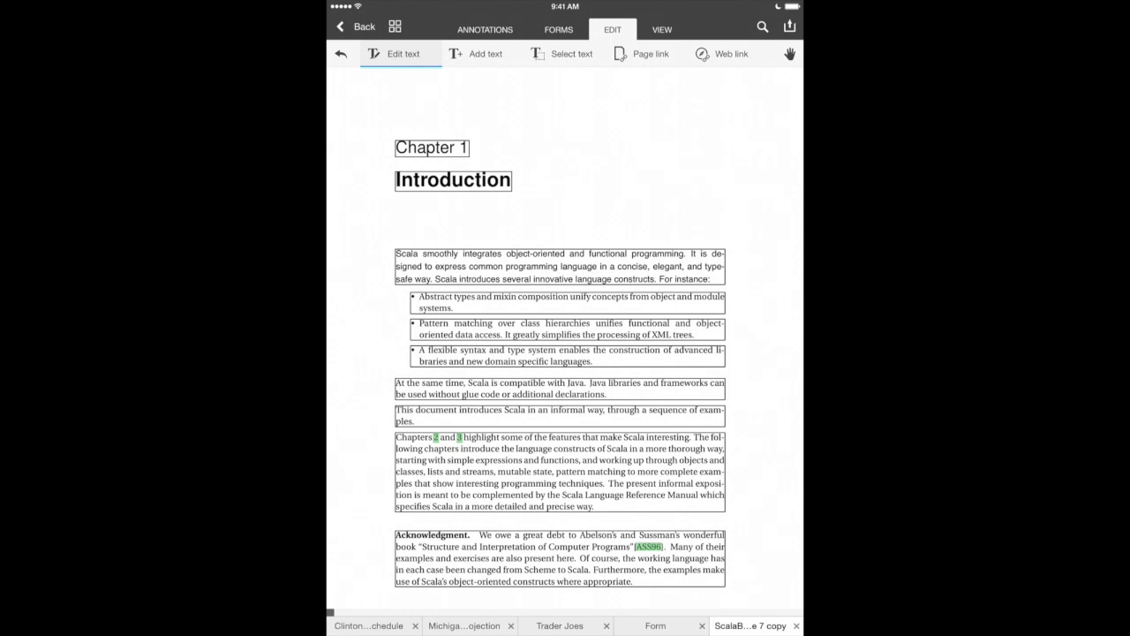
Restyle the first Scala paragraph in Times New Roman 11 pt and leave text editing.
{"action": "left_click", "coordinate": [560, 266]}
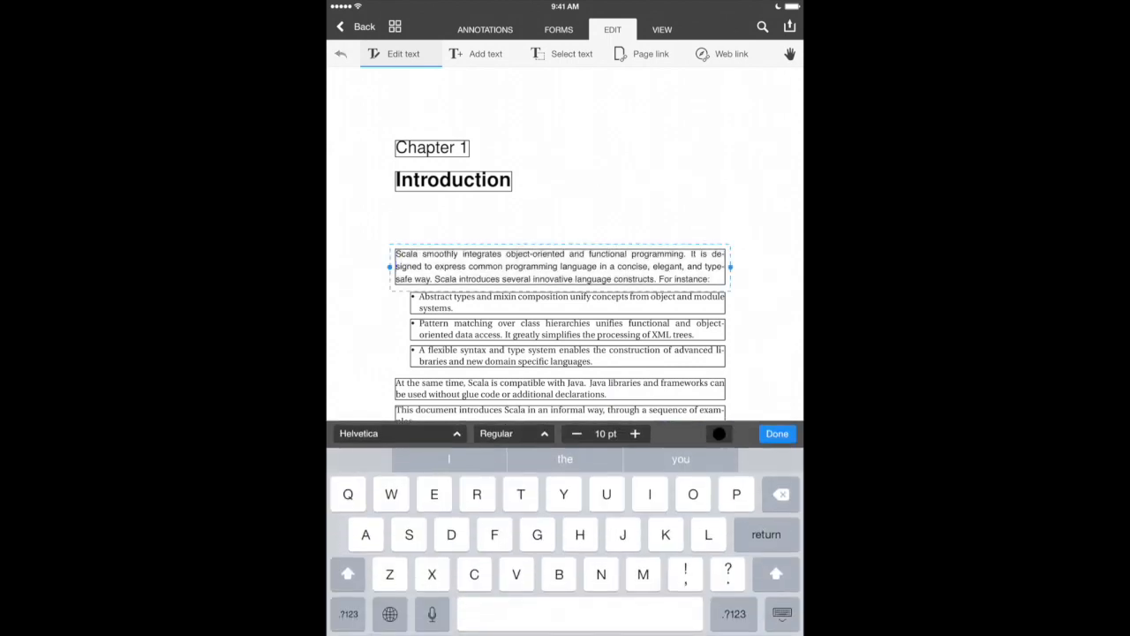
{"action": "left_click", "coordinate": [397, 434]}
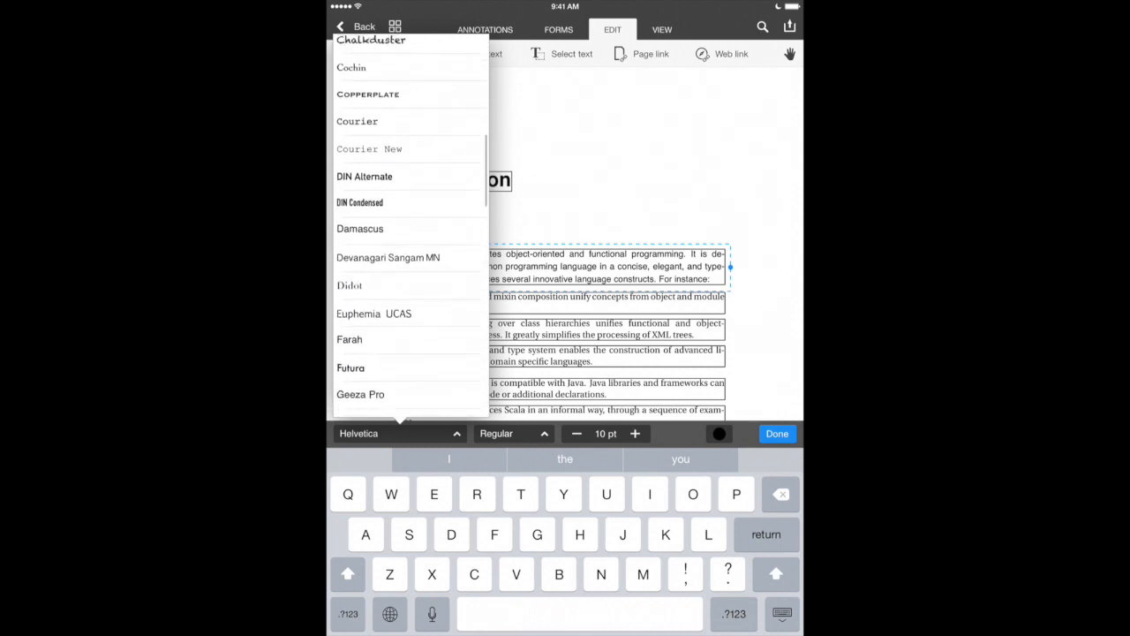
{"action": "scroll", "scroll_direction": "down", "scroll_amount": 3}
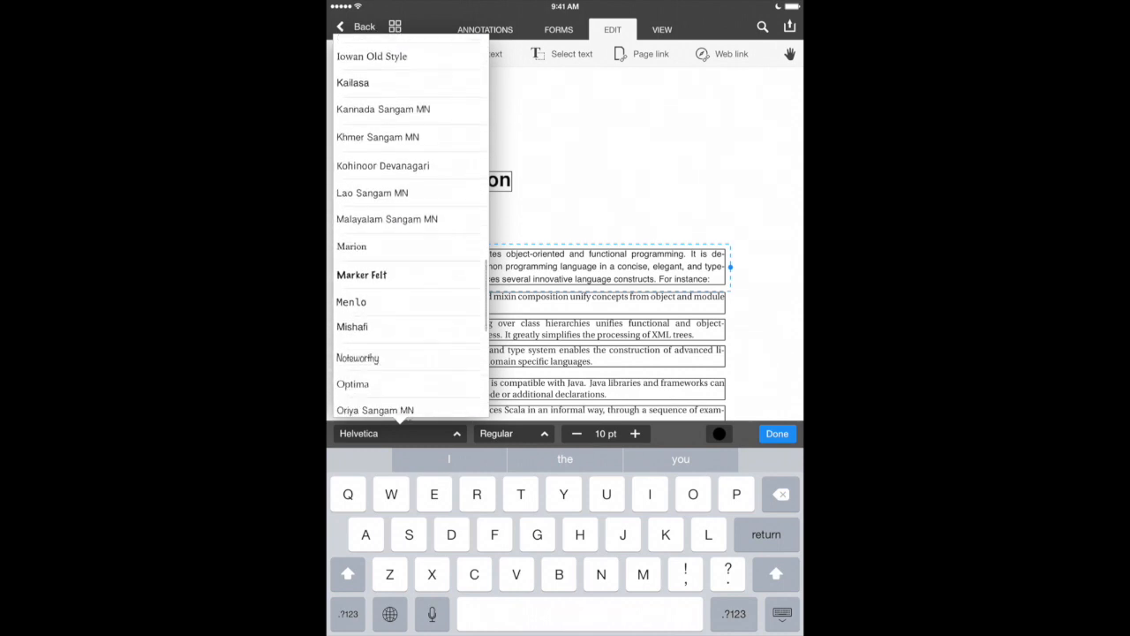
{"action": "scroll", "scroll_direction": "down", "scroll_amount": 3}
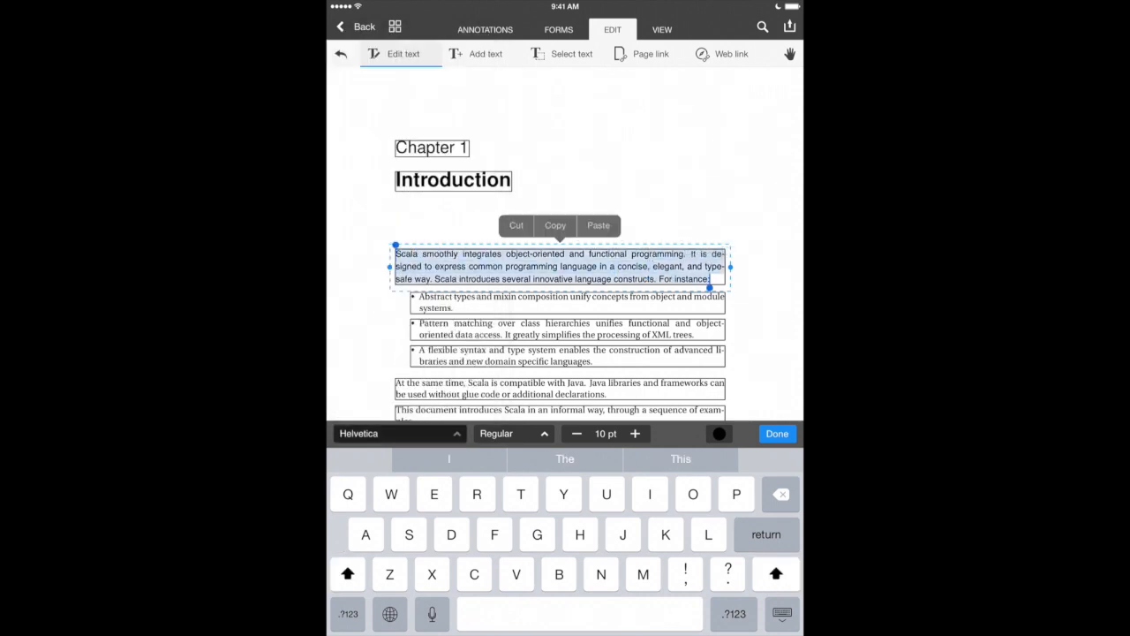
{"action": "left_click", "coordinate": [397, 432]}
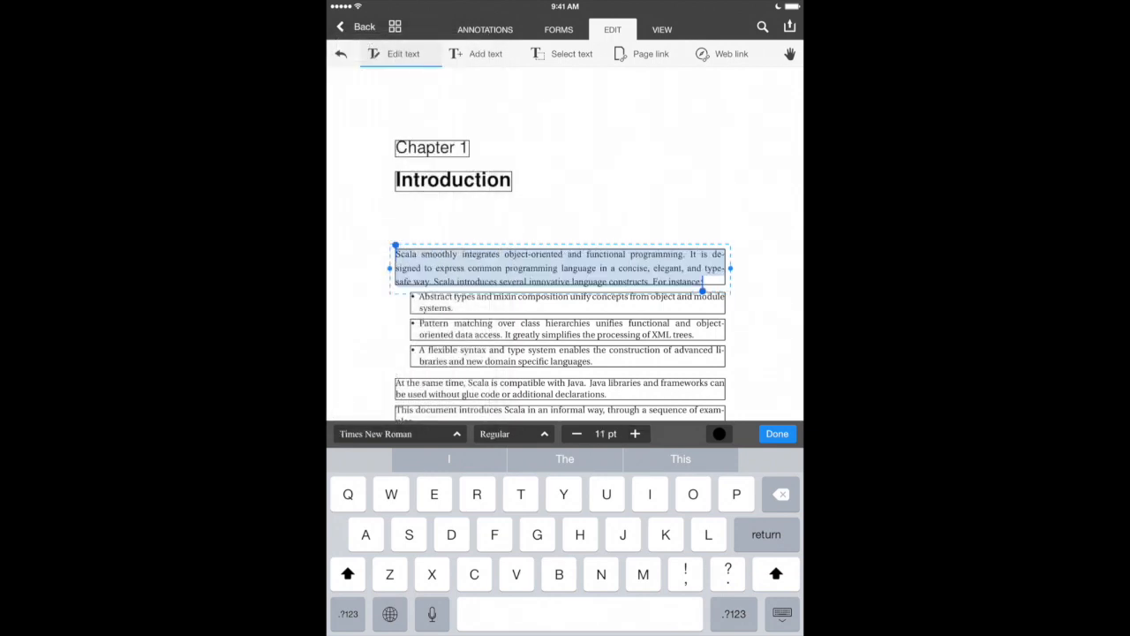
{"action": "left_click", "coordinate": [776, 434]}
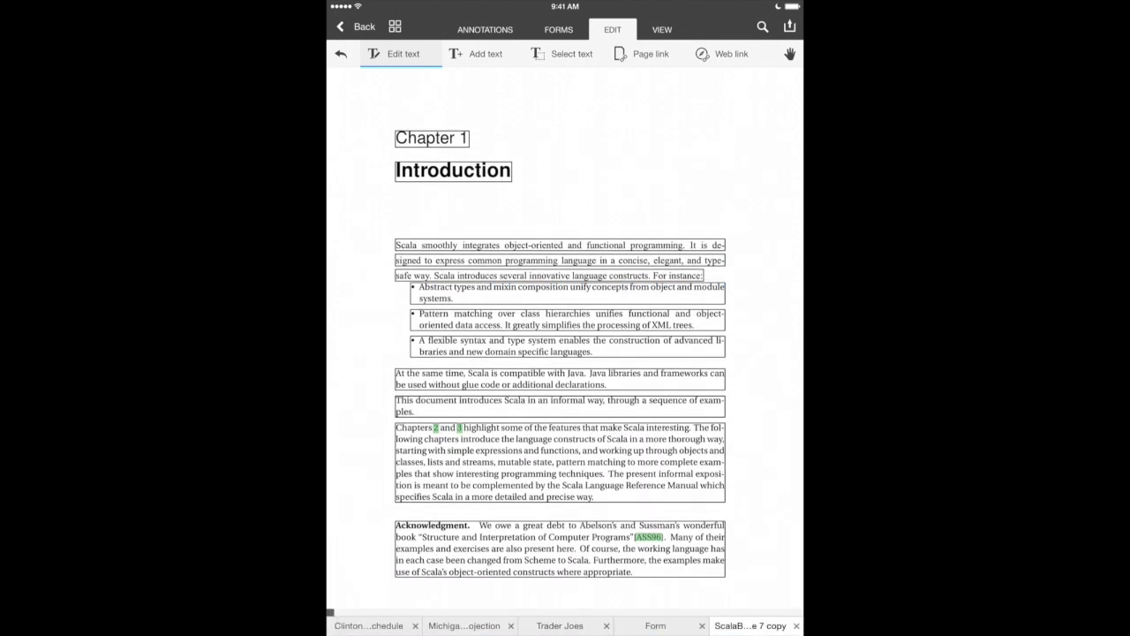
{"action": "left_click", "coordinate": [571, 53]}
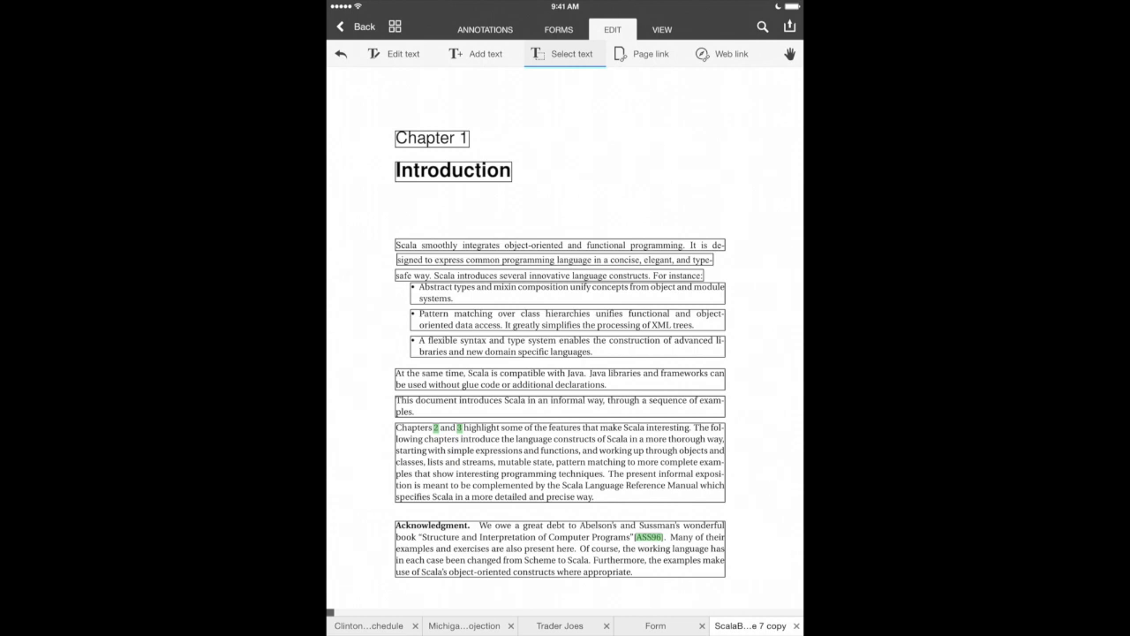
Return to Documents and open the Trader Joes flyer with its editing tools.
{"action": "left_click", "coordinate": [354, 26]}
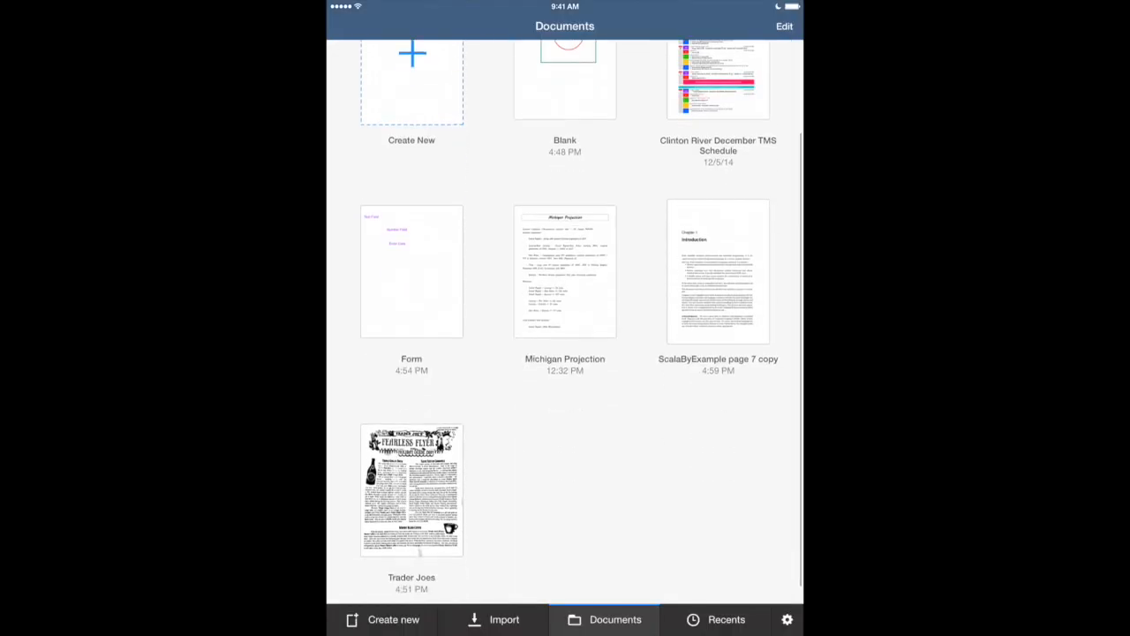
{"action": "left_click", "coordinate": [411, 490]}
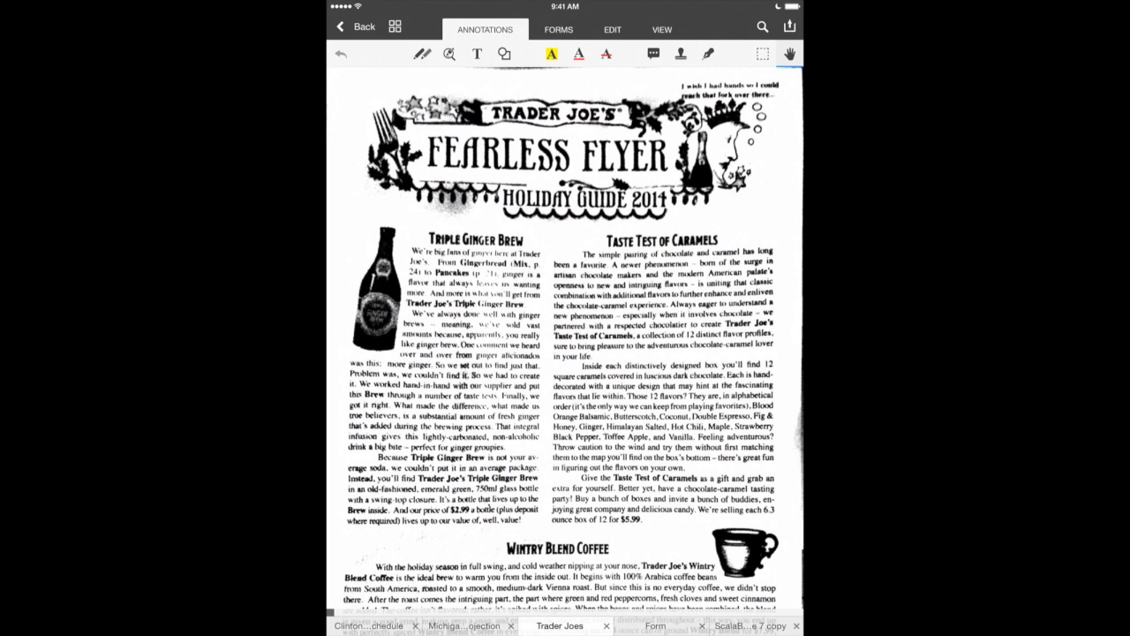
{"action": "left_click", "coordinate": [612, 29]}
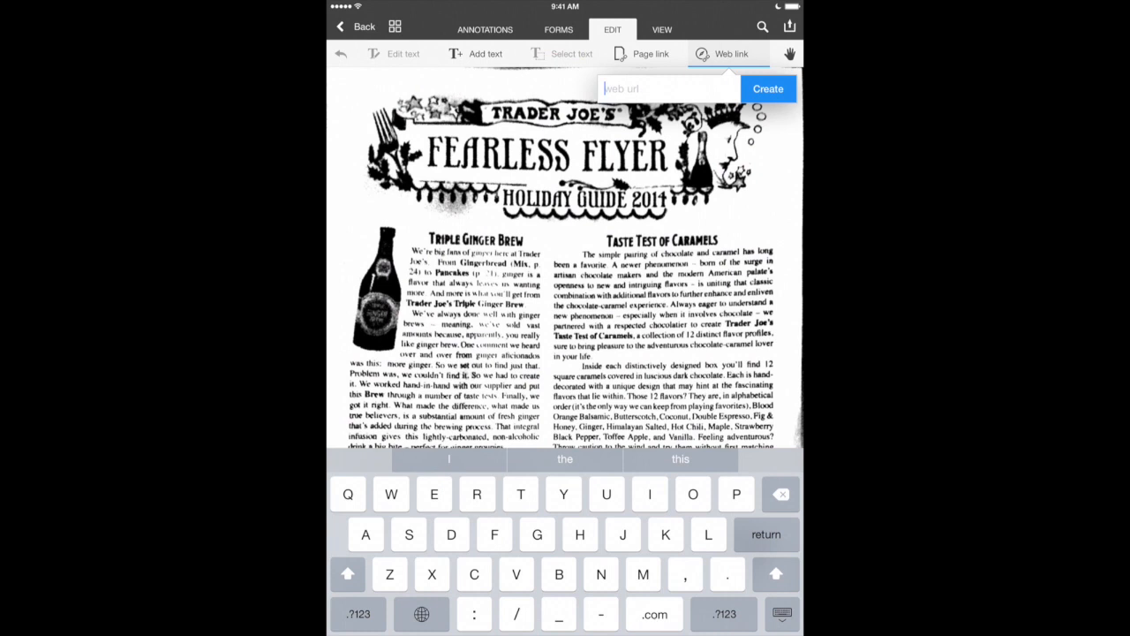
{"action": "type", "text": "http://"}
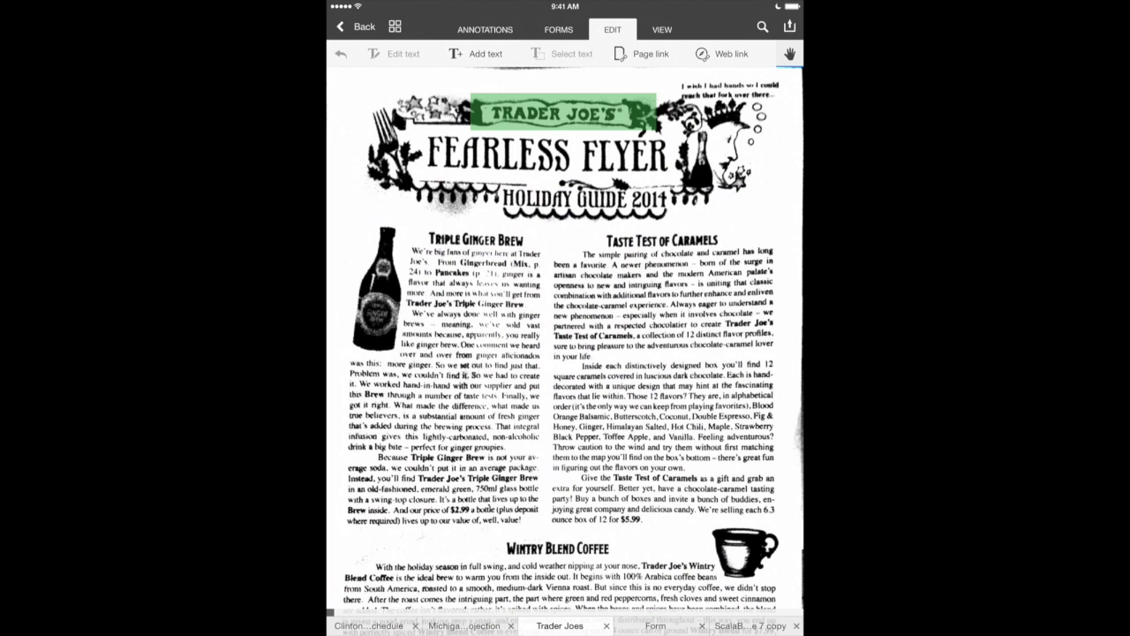
Send the linked Trader Joes flyer to PDF Expert in editable Document format.
{"action": "left_click", "coordinate": [789, 24]}
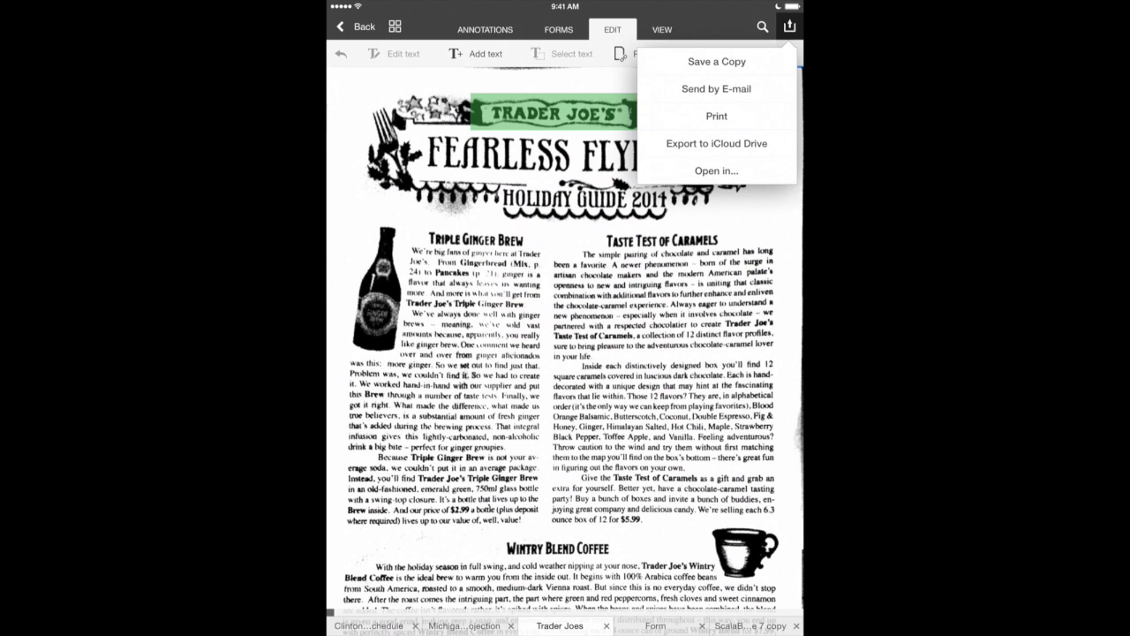
{"action": "left_click", "coordinate": [716, 89]}
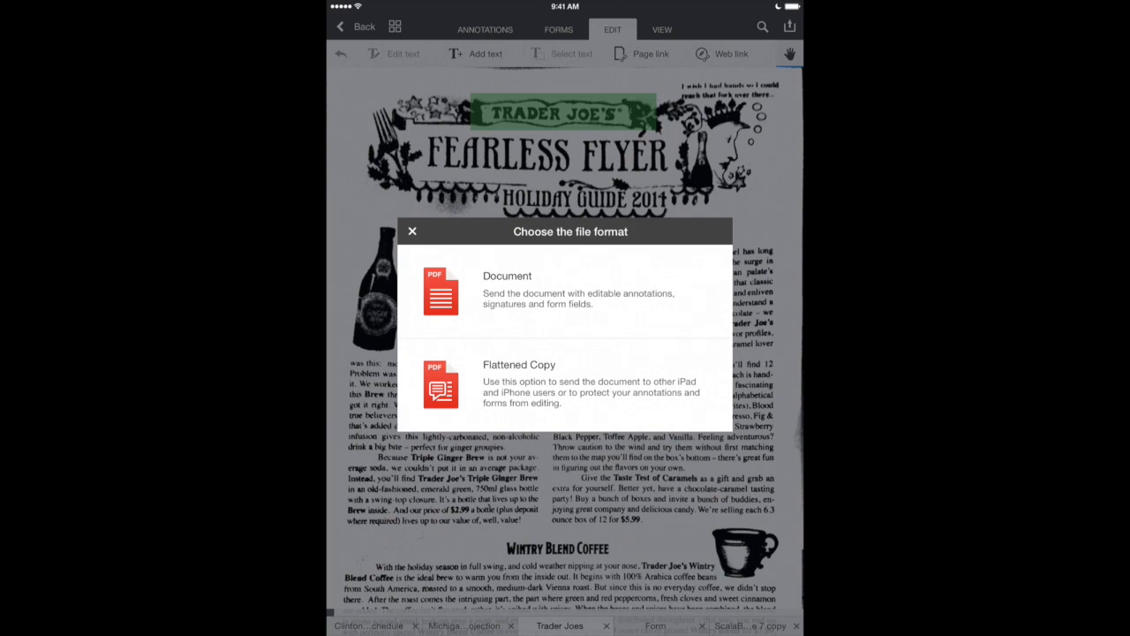
{"action": "left_click", "coordinate": [507, 276]}
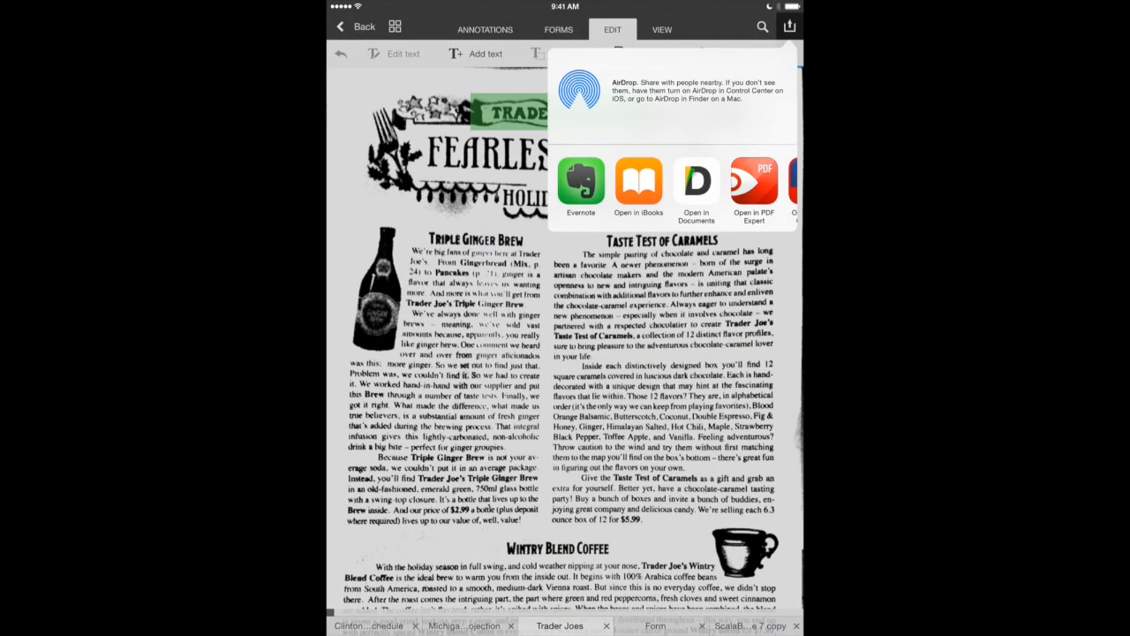
{"action": "left_click", "coordinate": [753, 185]}
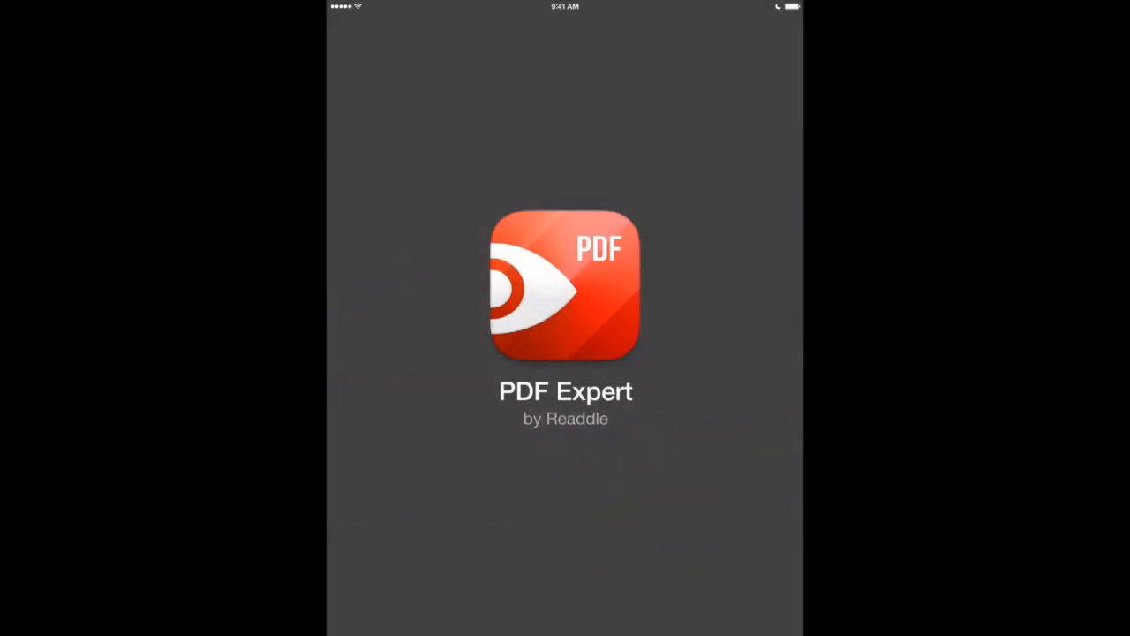